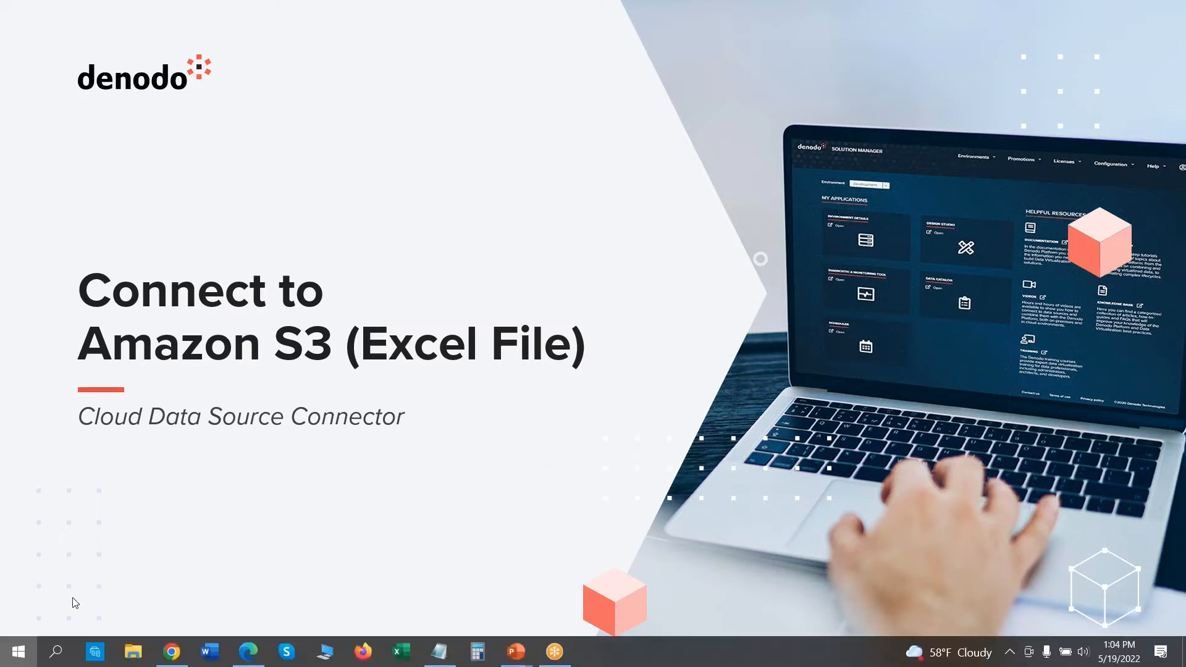
Step: Switch from the PowerPoint slide to the browser showing the Design Studio sign-in page
click(172, 651)
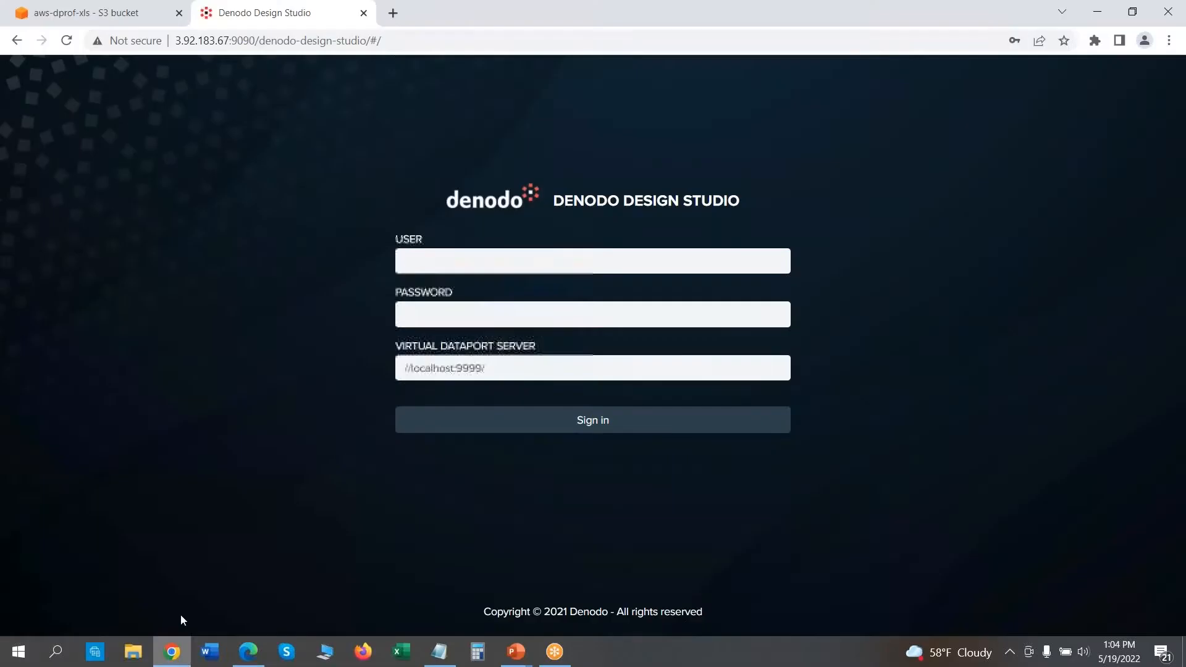
Step: Sign in to Design Studio as admin, reaching the empty VQL Shell workspace
click(593, 260)
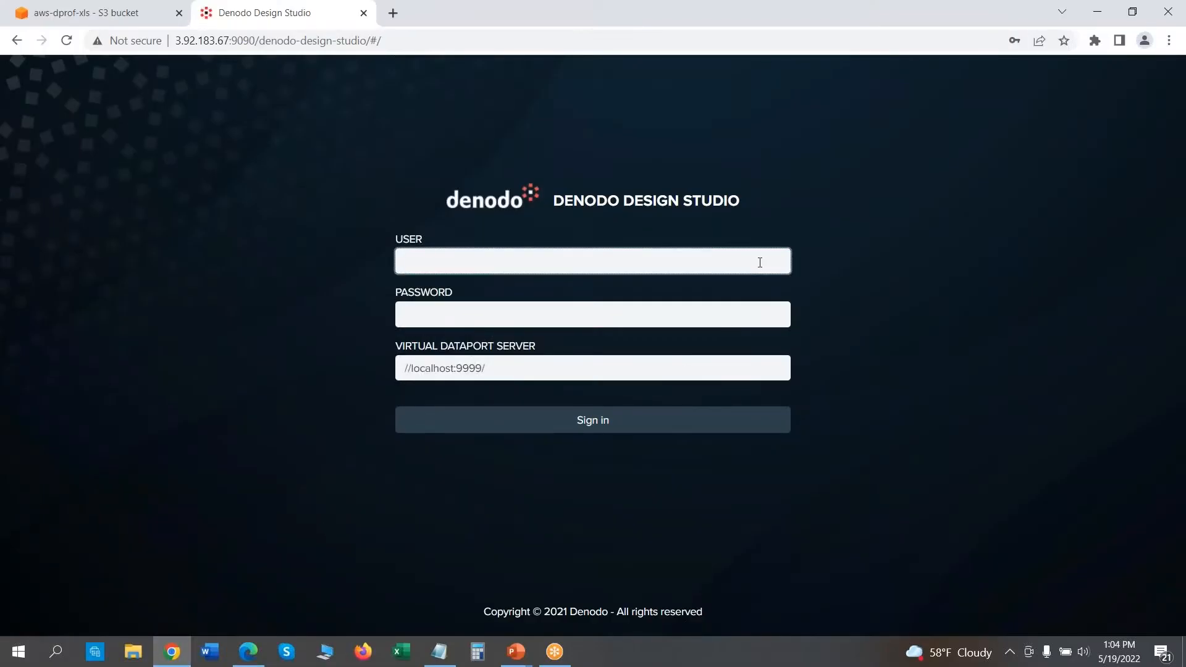
text(admin)
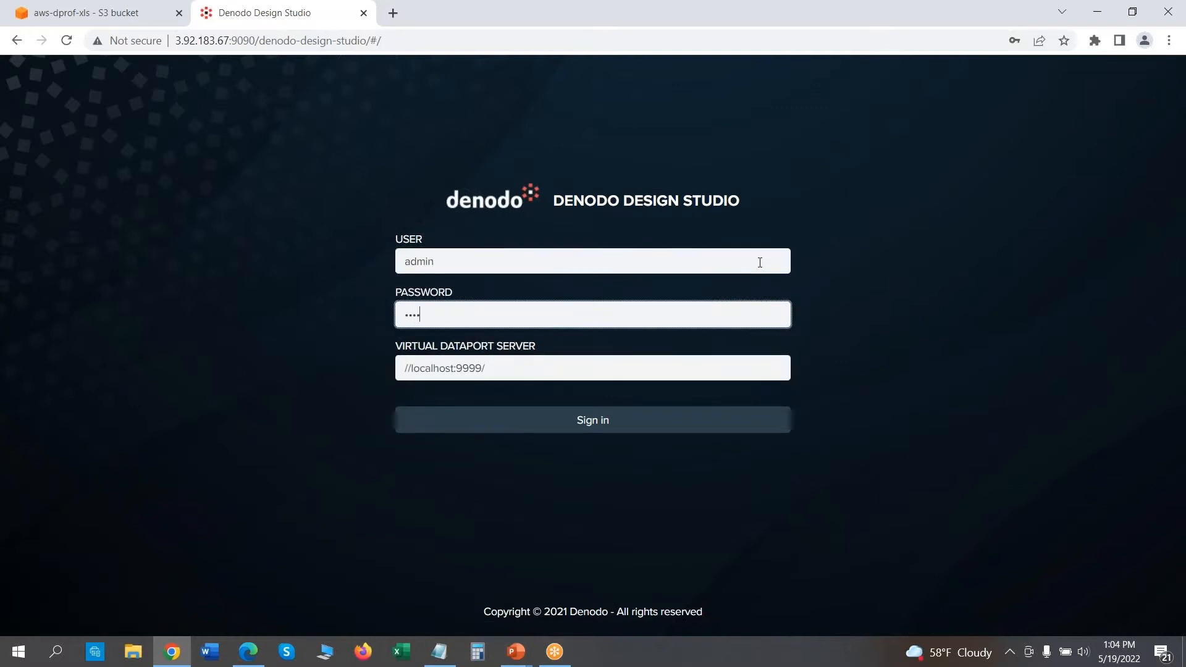
click(592, 420)
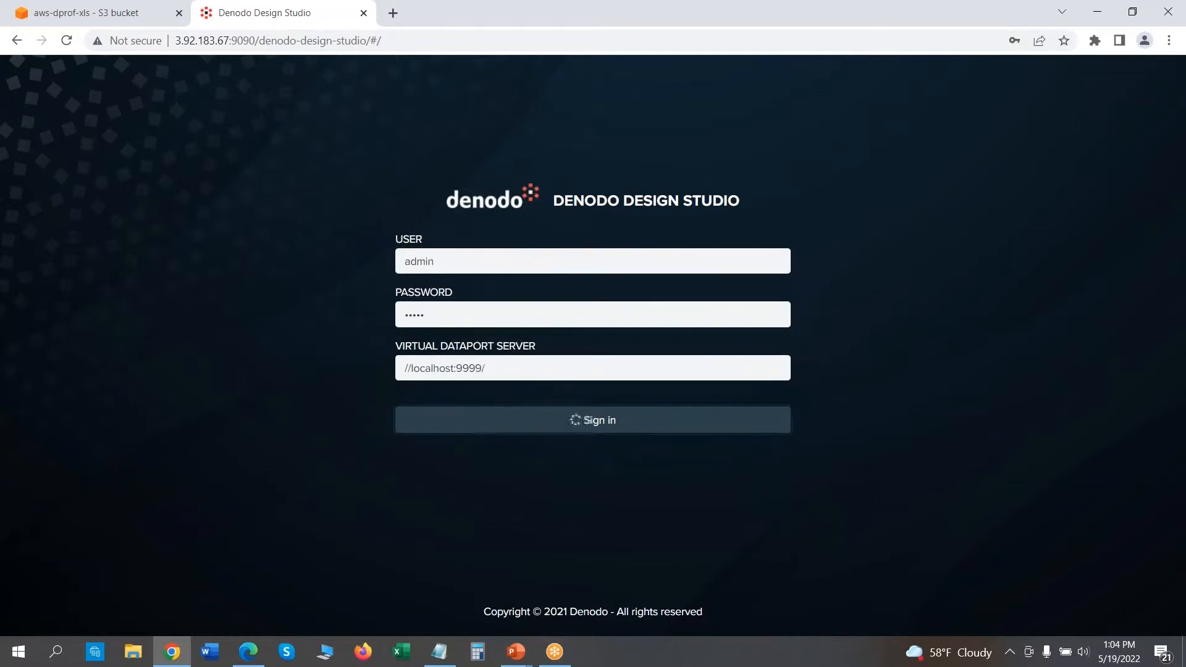
click(592, 420)
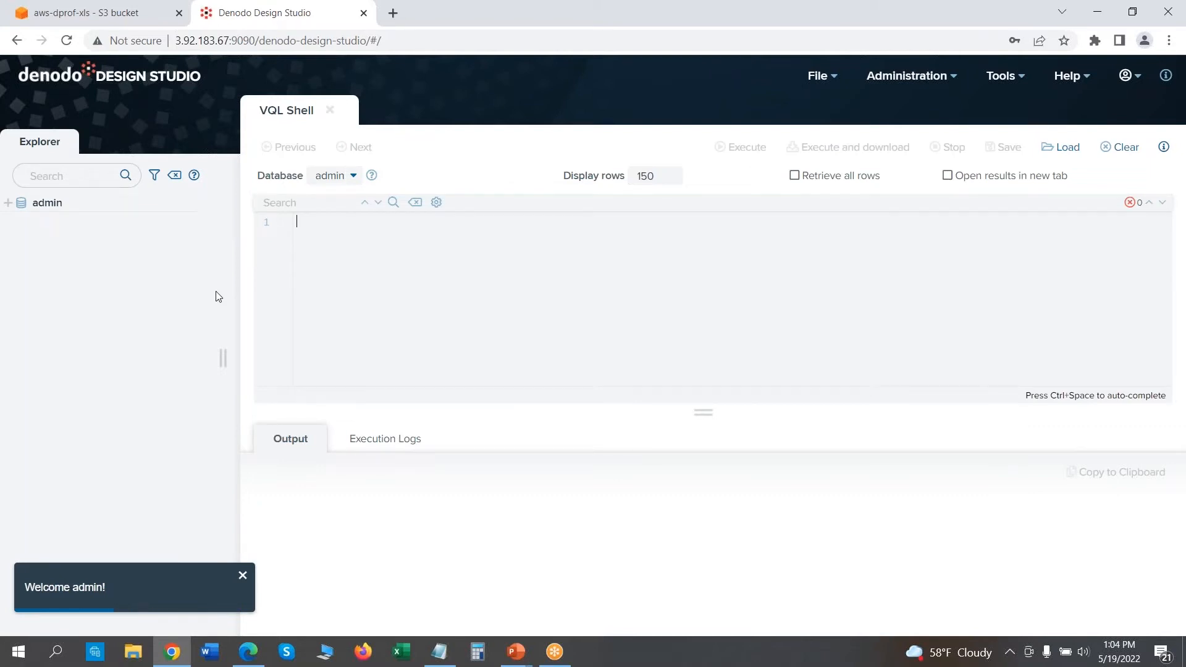
mouse_move(176, 265)
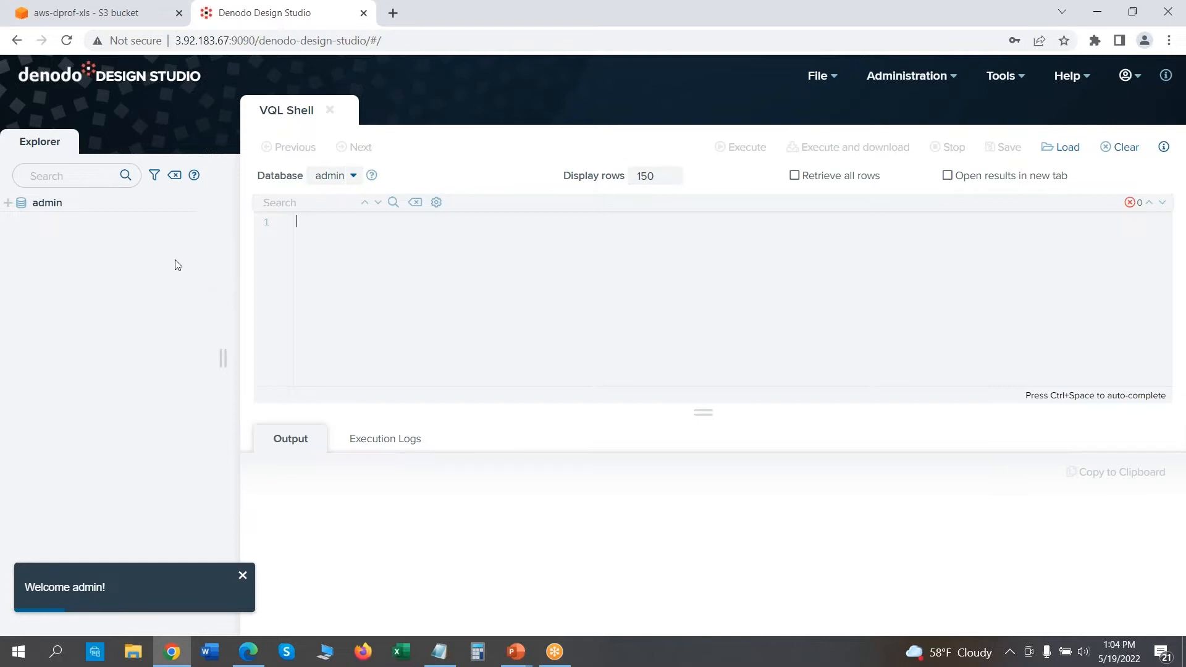
mouse_move(19, 218)
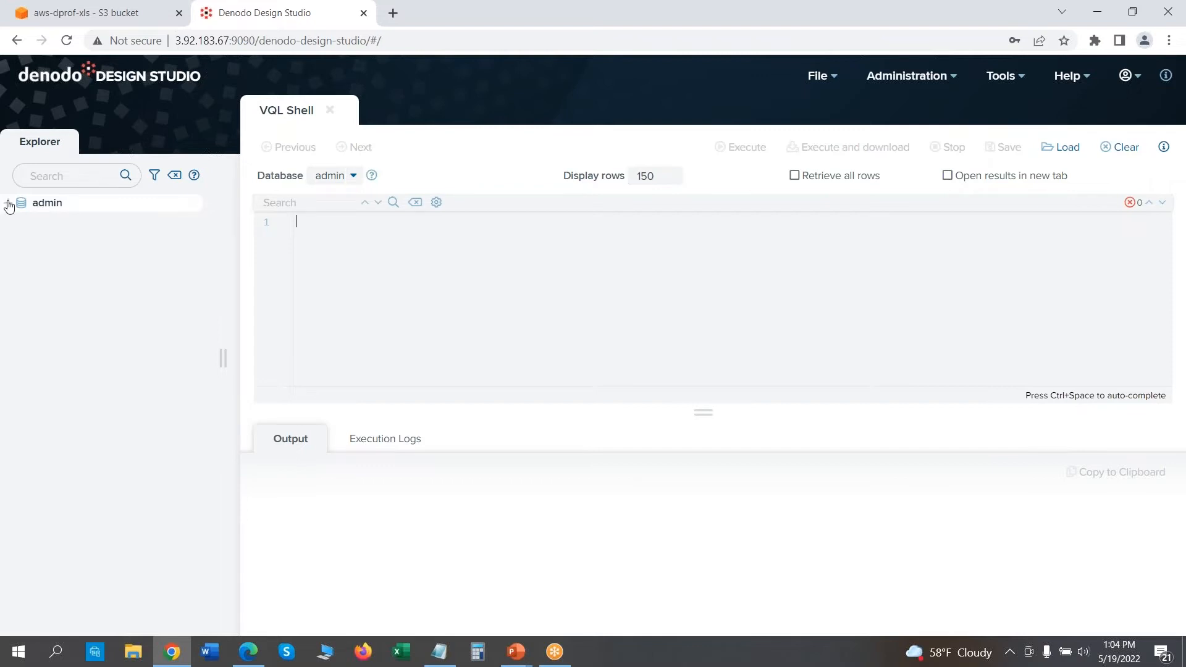
Step: Expand the admin database to list ds_test_csv, ds_test_xls and ds_test_csv_bv
click(8, 203)
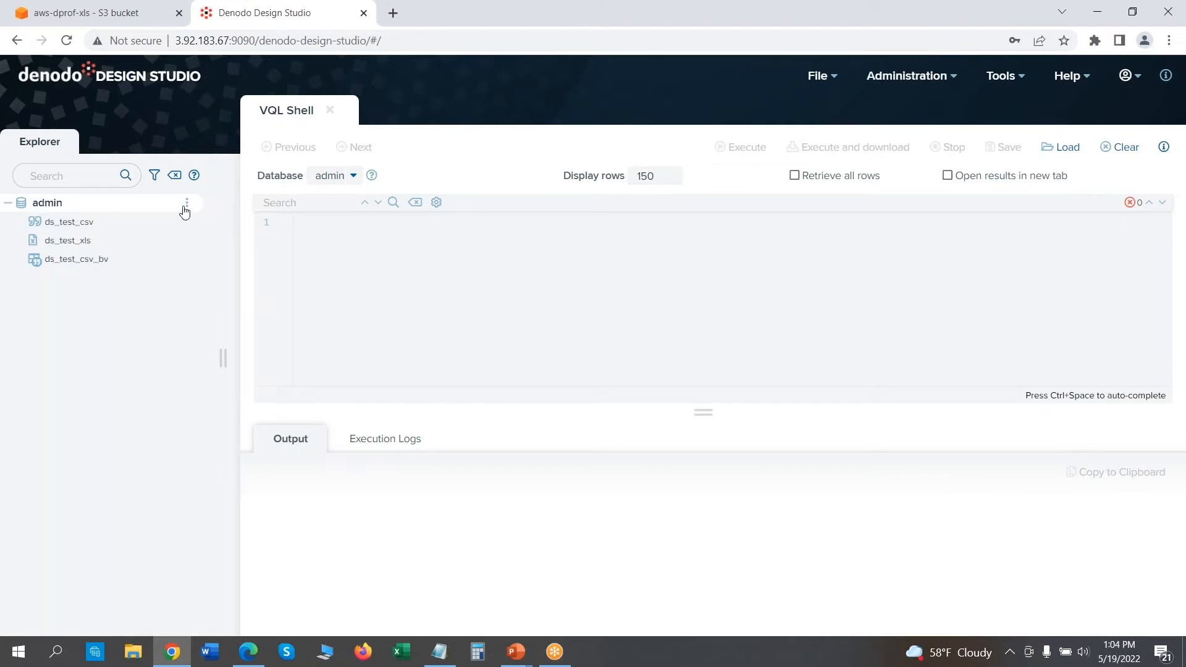
mouse_move(188, 204)
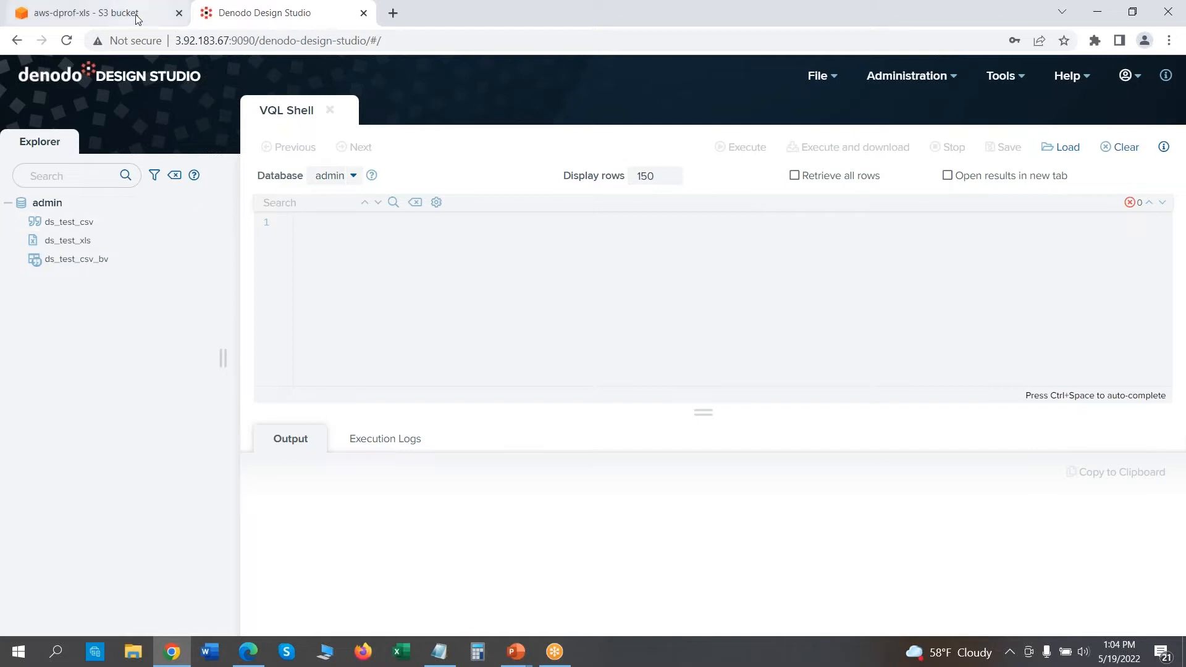
Step: Copy the S3 URI of xls1.xlsx, then start a new Excel data source under admin
click(91, 13)
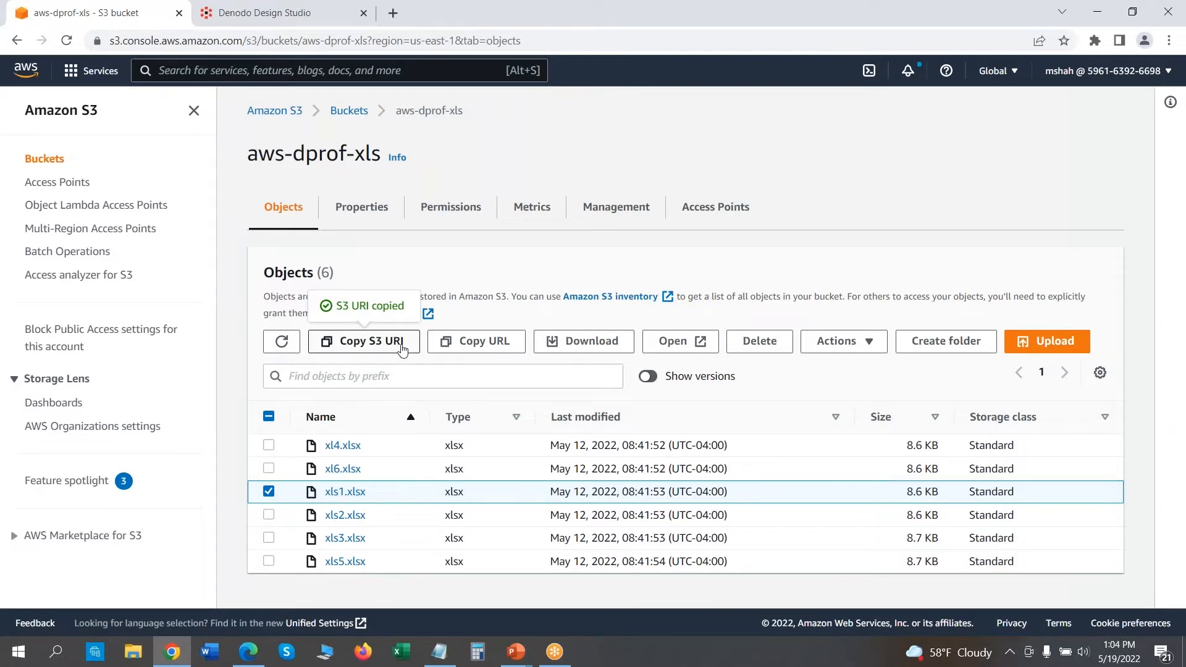
mouse_move(363, 509)
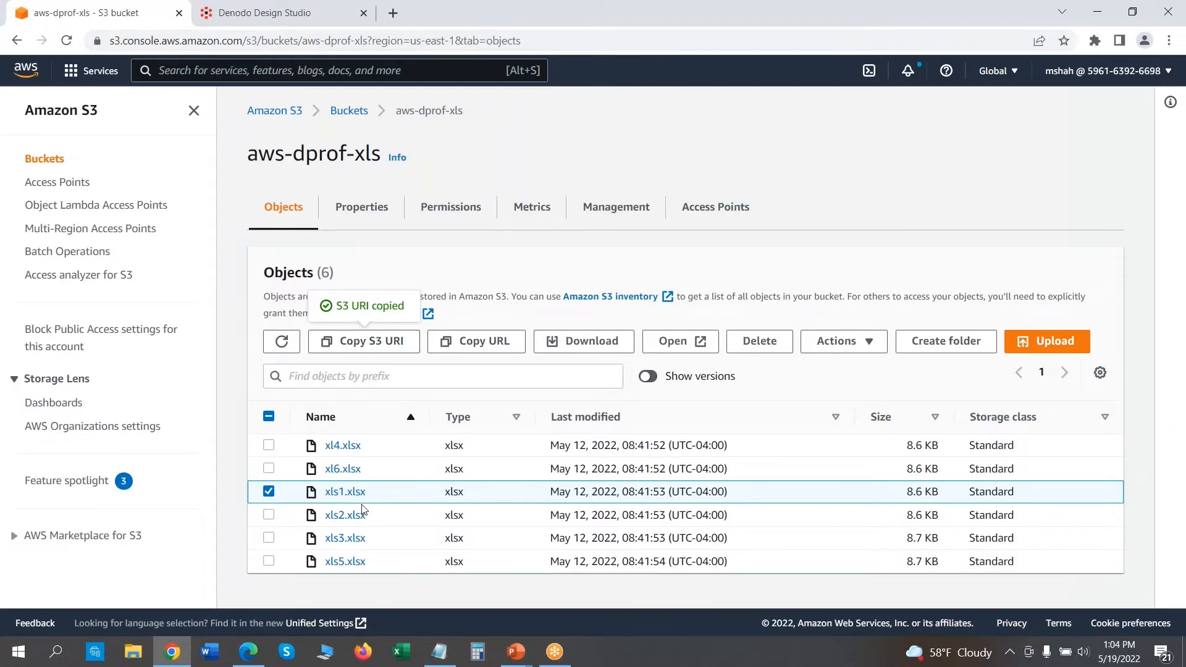
mouse_move(236, 151)
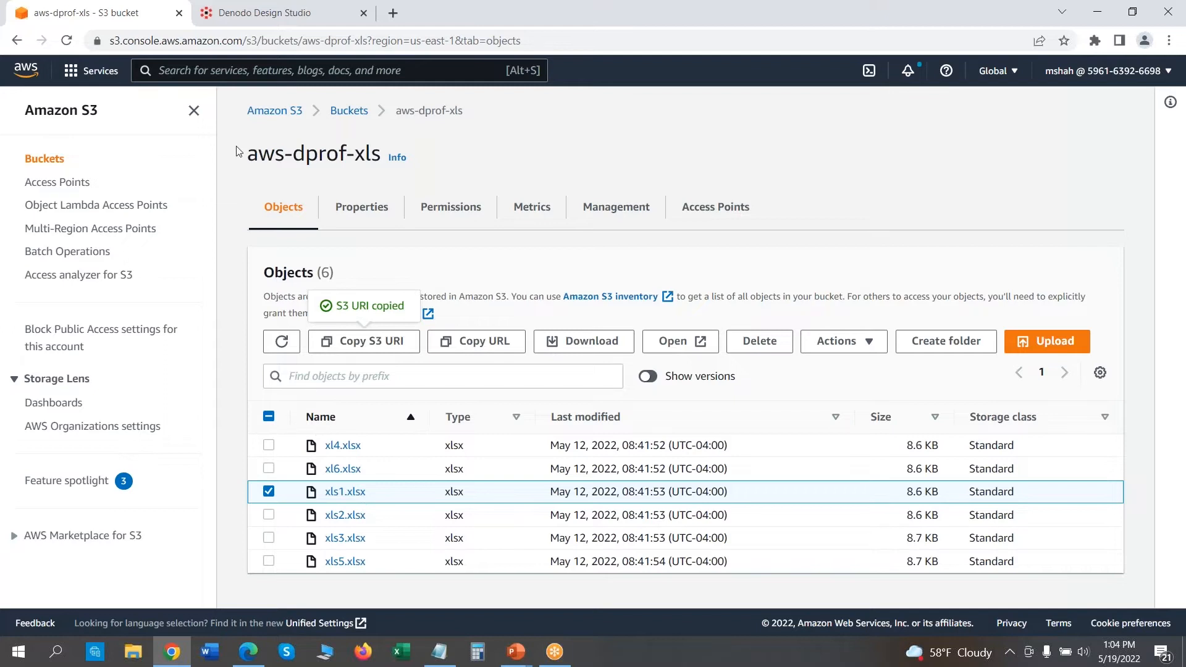
mouse_move(345, 492)
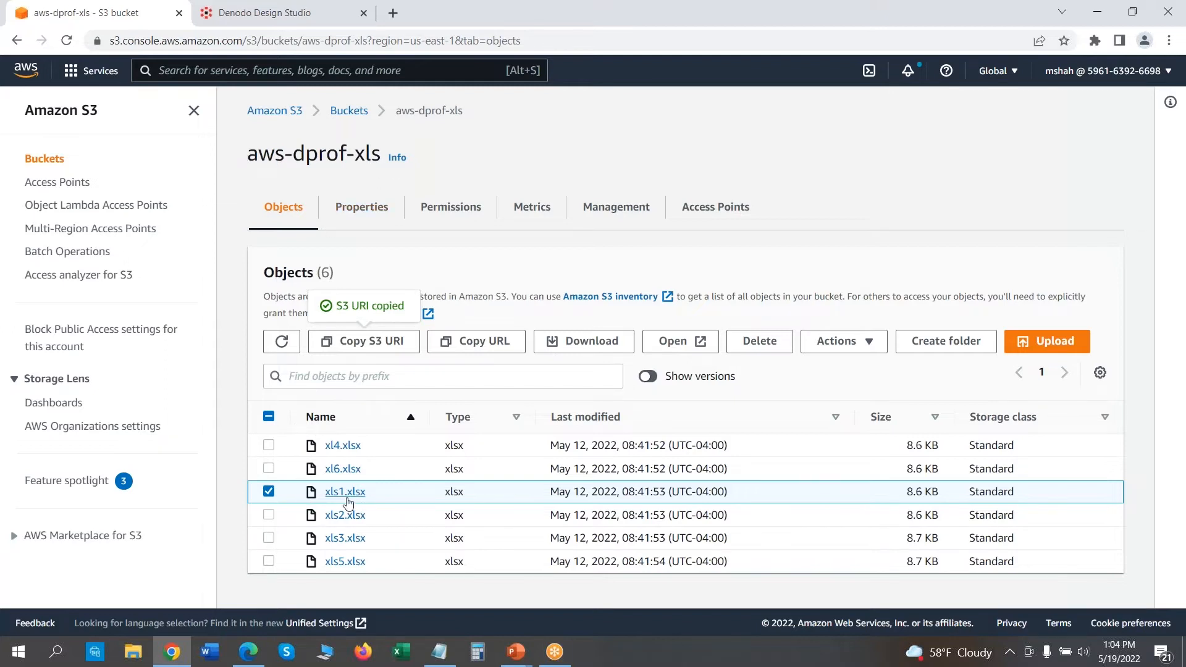
mouse_move(346, 491)
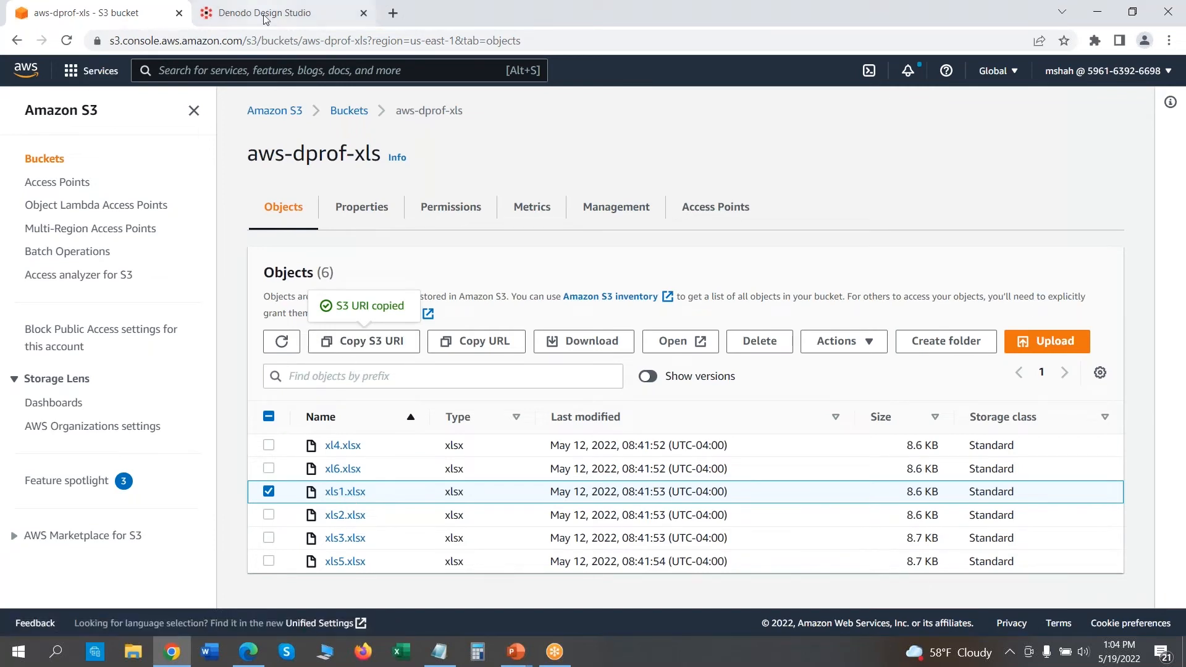
click(262, 13)
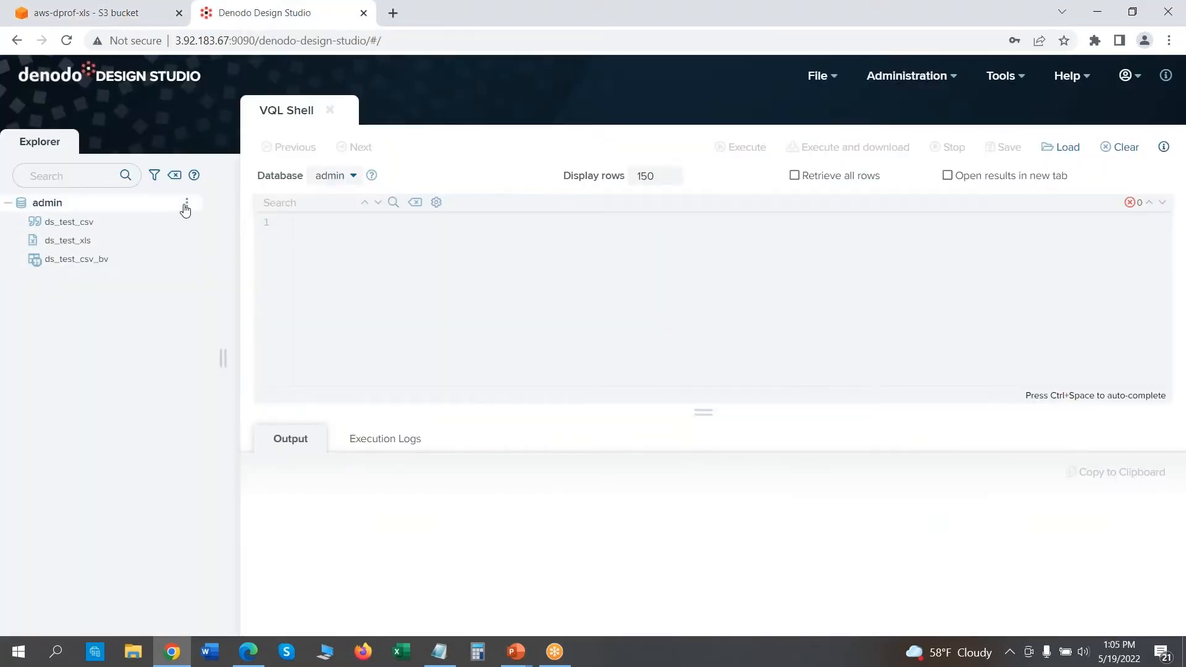
click(186, 206)
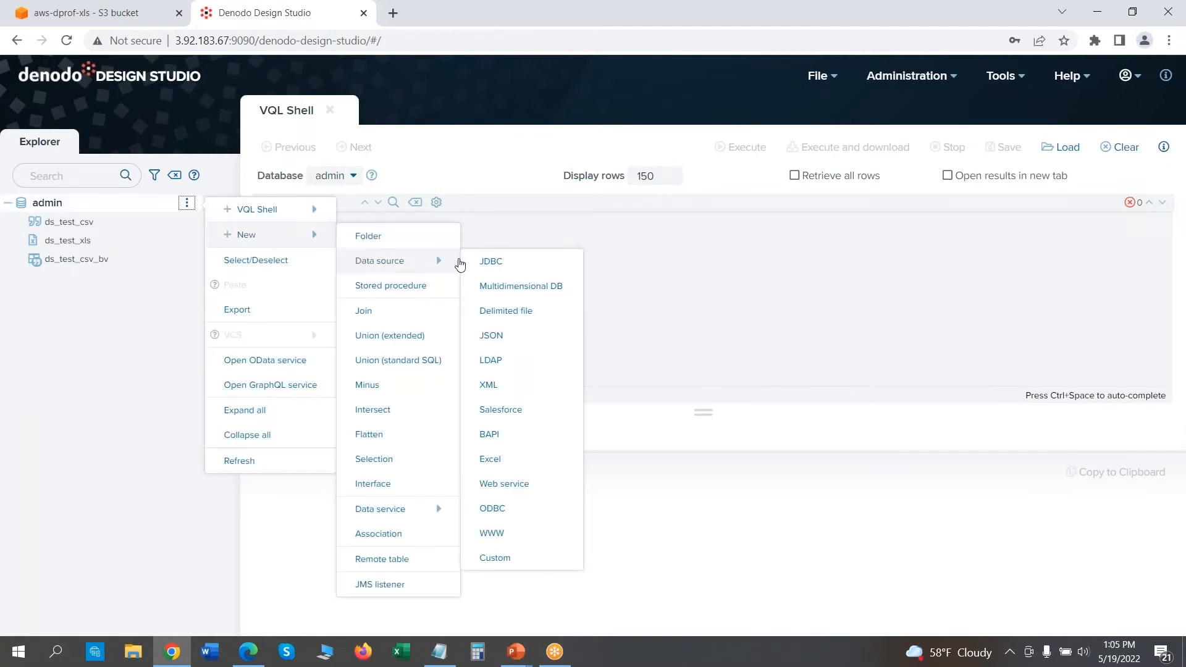
click(489, 459)
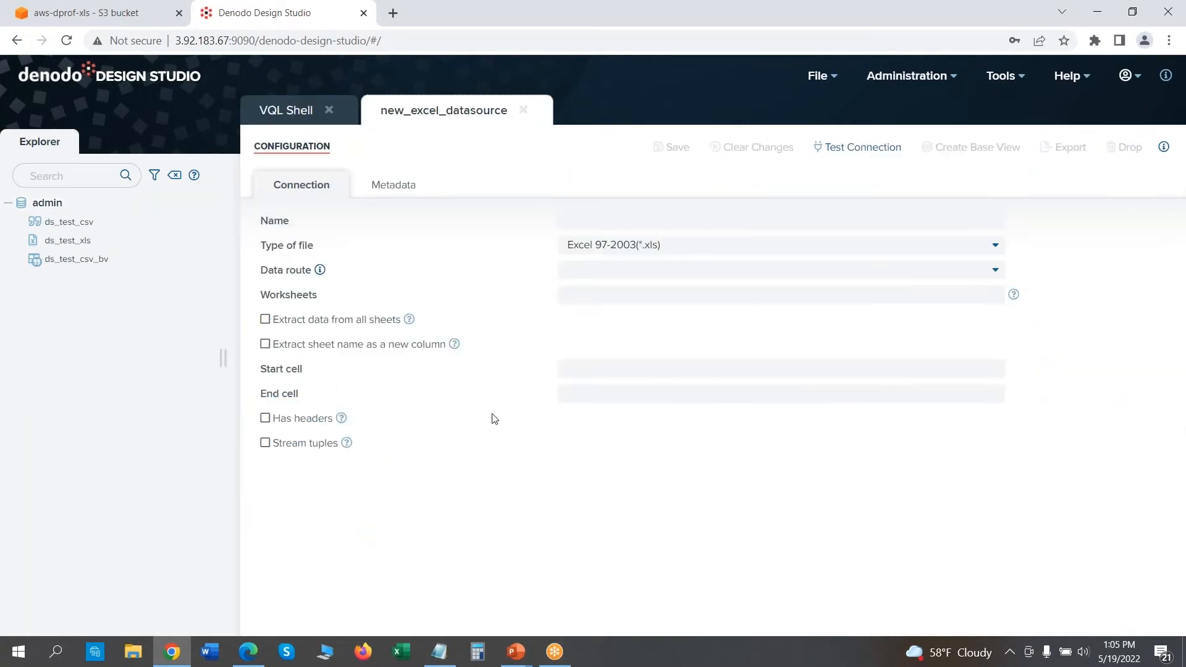
Step: Name the data source ds_test_xls1 with file type Excel 2007 or later (*.xlsx)
text(ds)
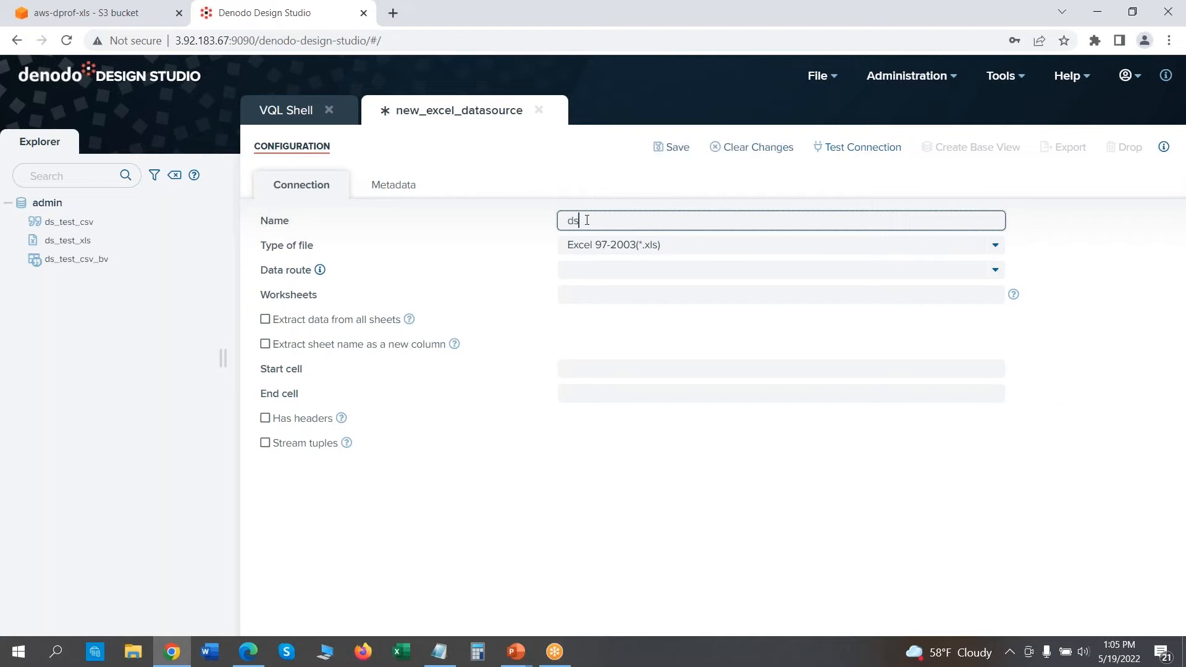
text(_test)
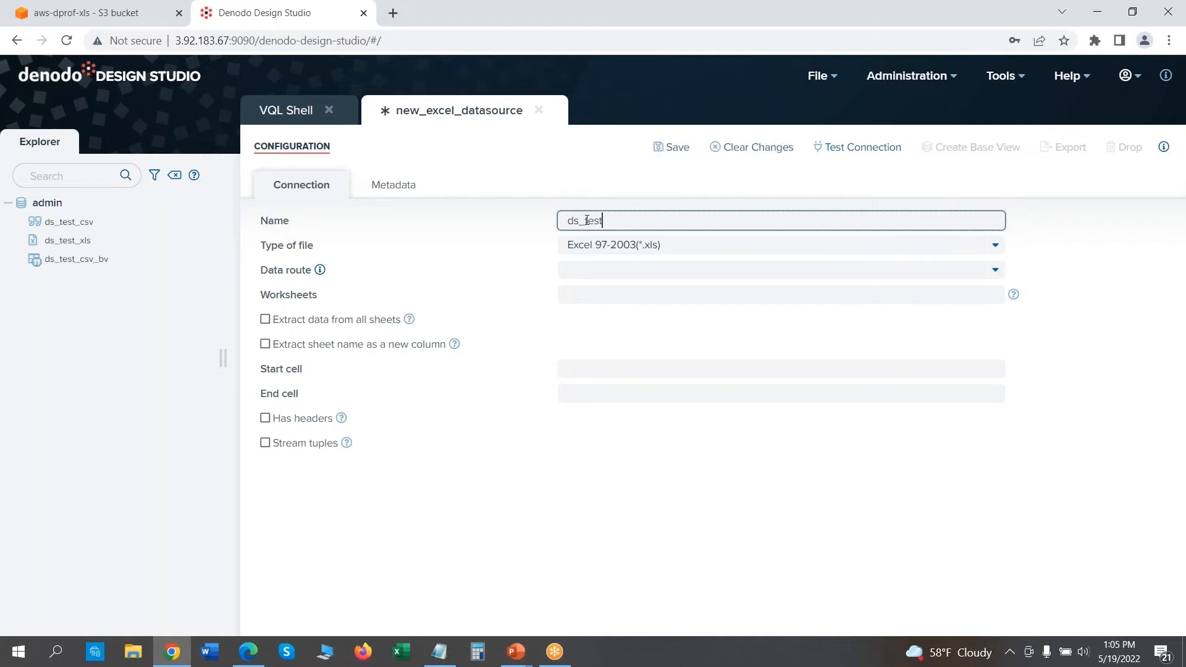
text(_xls1)
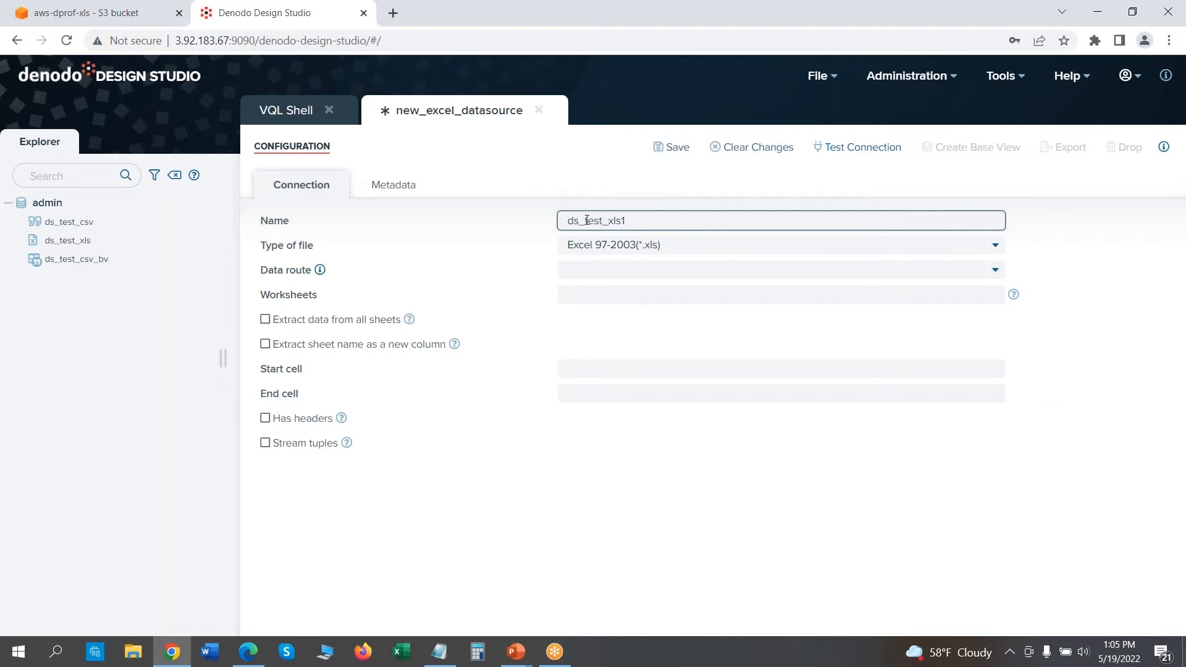
click(994, 245)
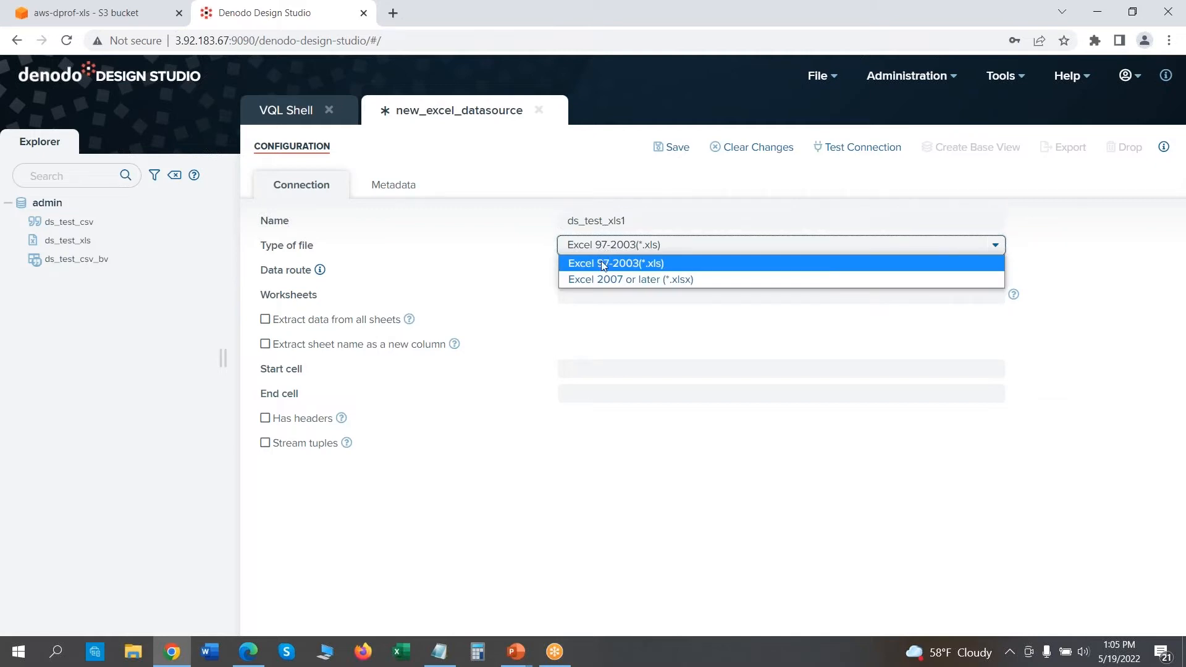
mouse_move(605, 279)
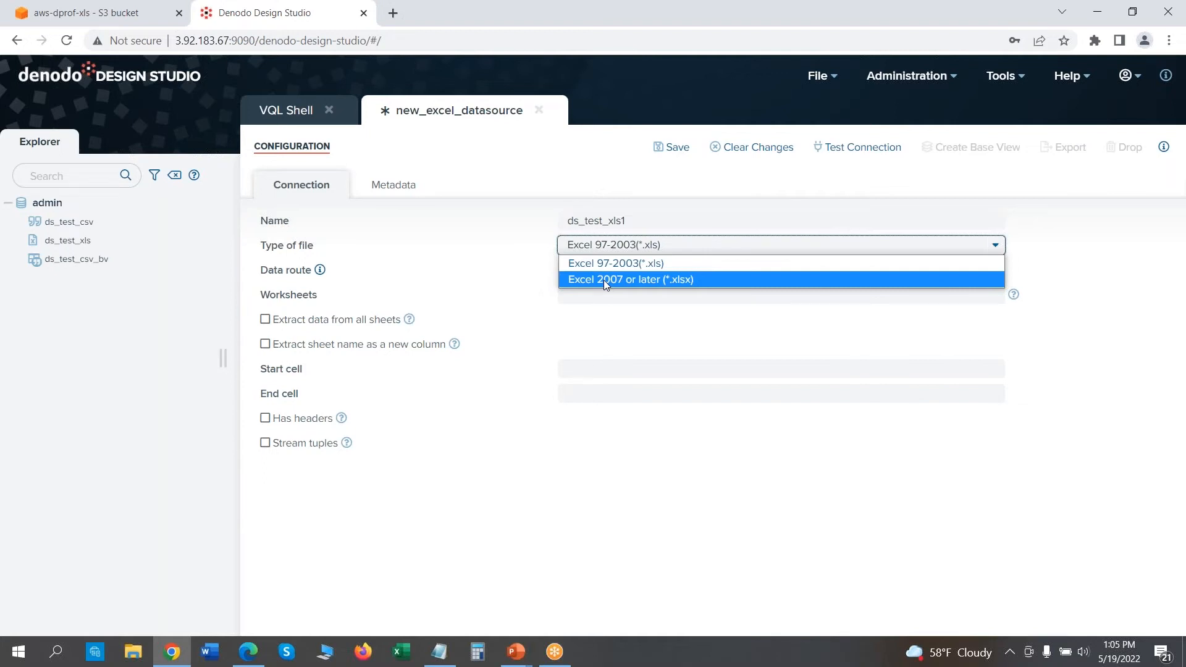
click(628, 280)
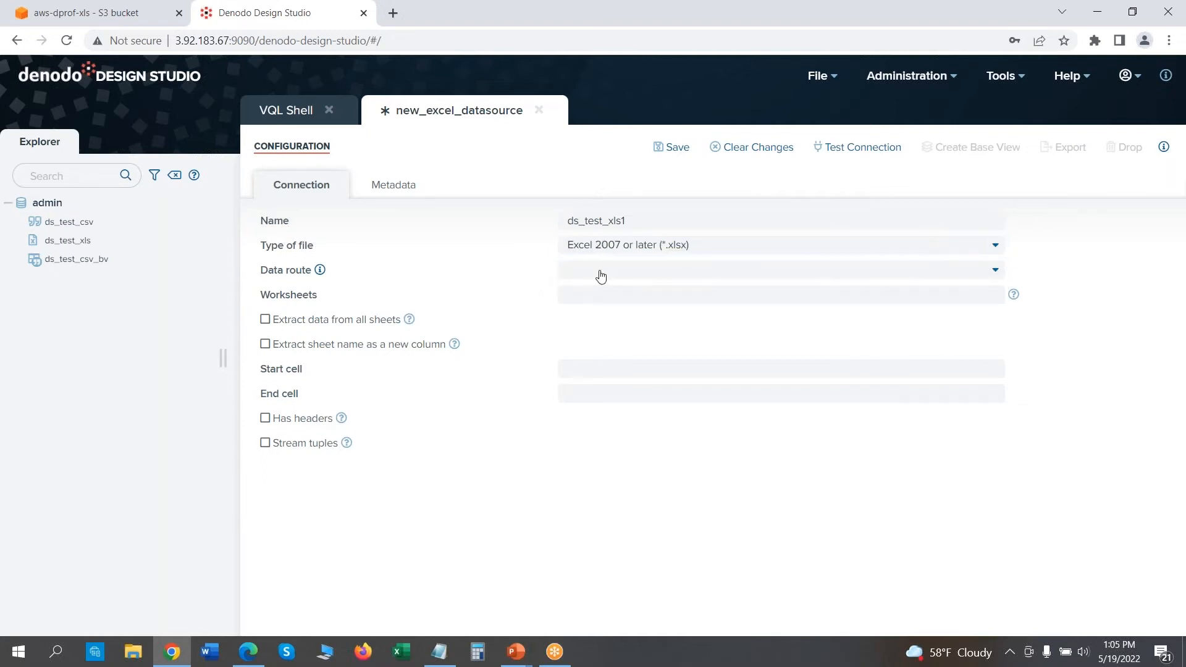
mouse_move(320, 270)
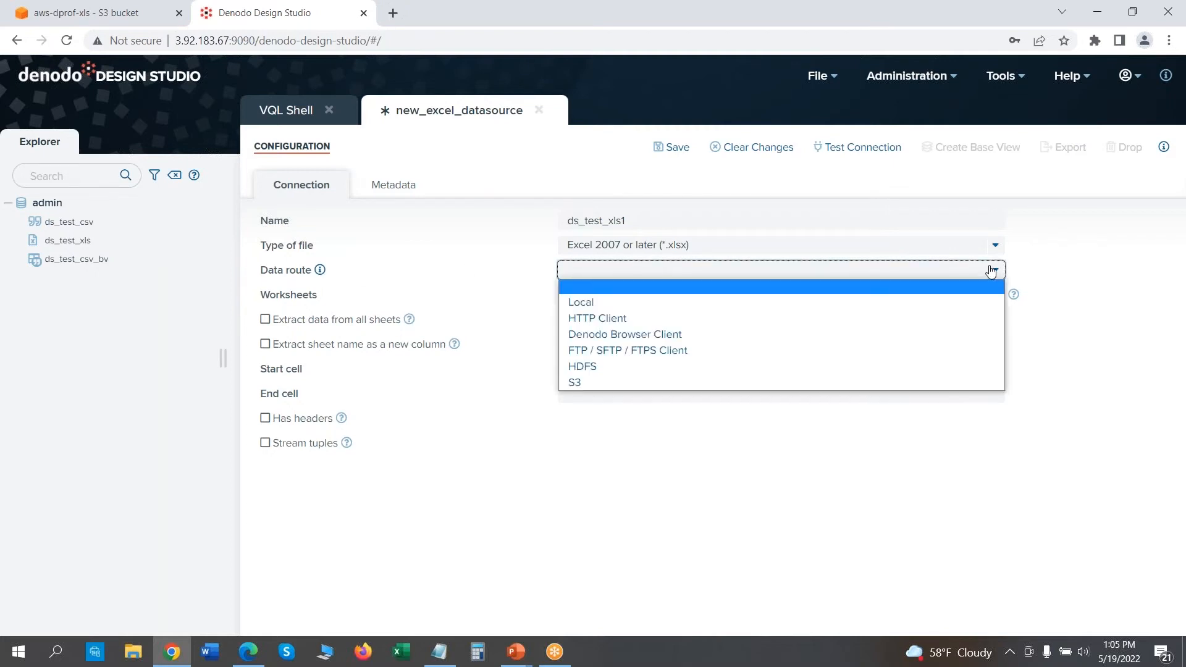
mouse_move(669, 334)
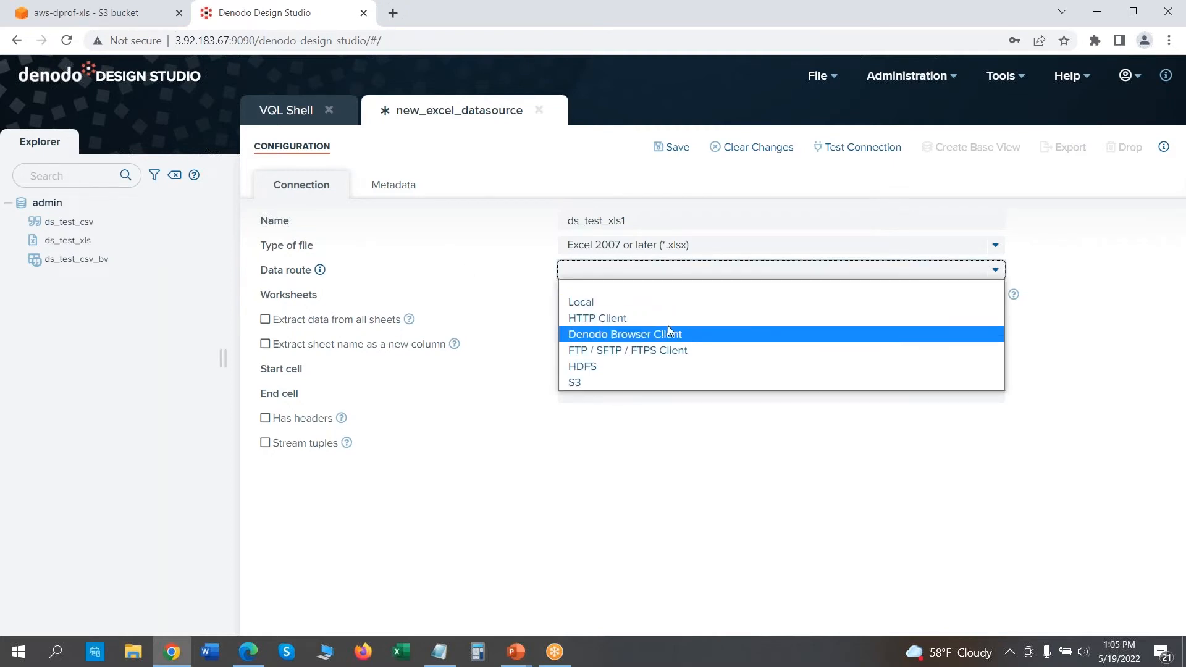
mouse_move(596, 318)
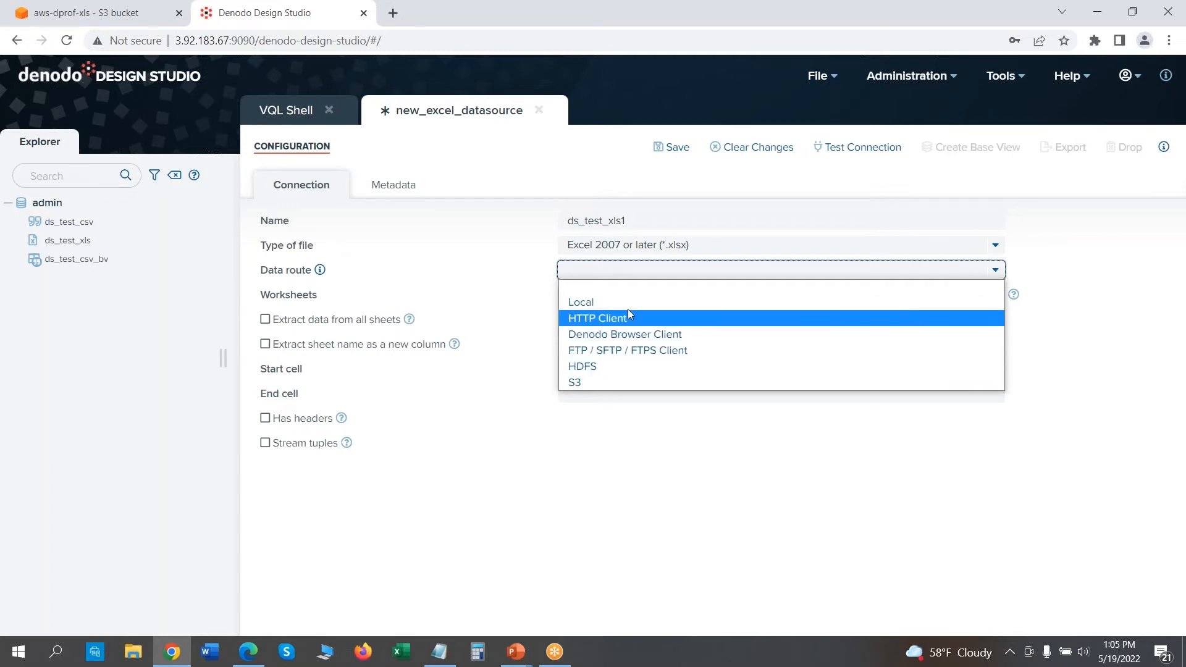
mouse_move(616, 383)
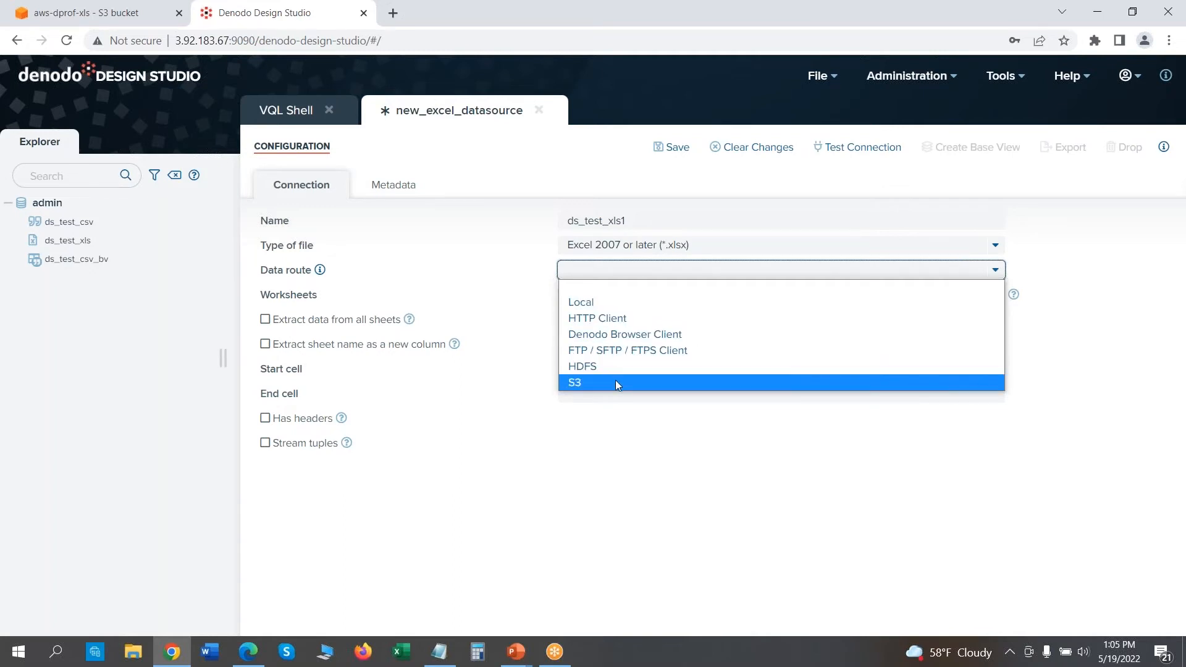
mouse_move(579, 388)
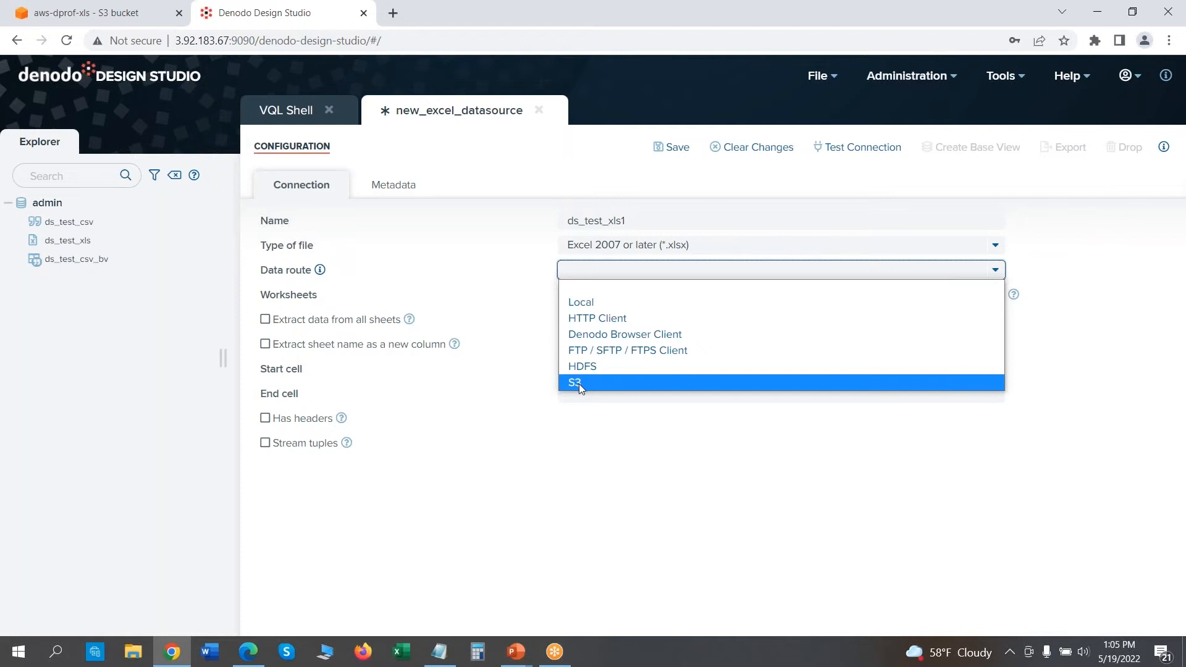
Step: Set the data route to S3 and expand Configuration to reach the empty URL field
click(576, 383)
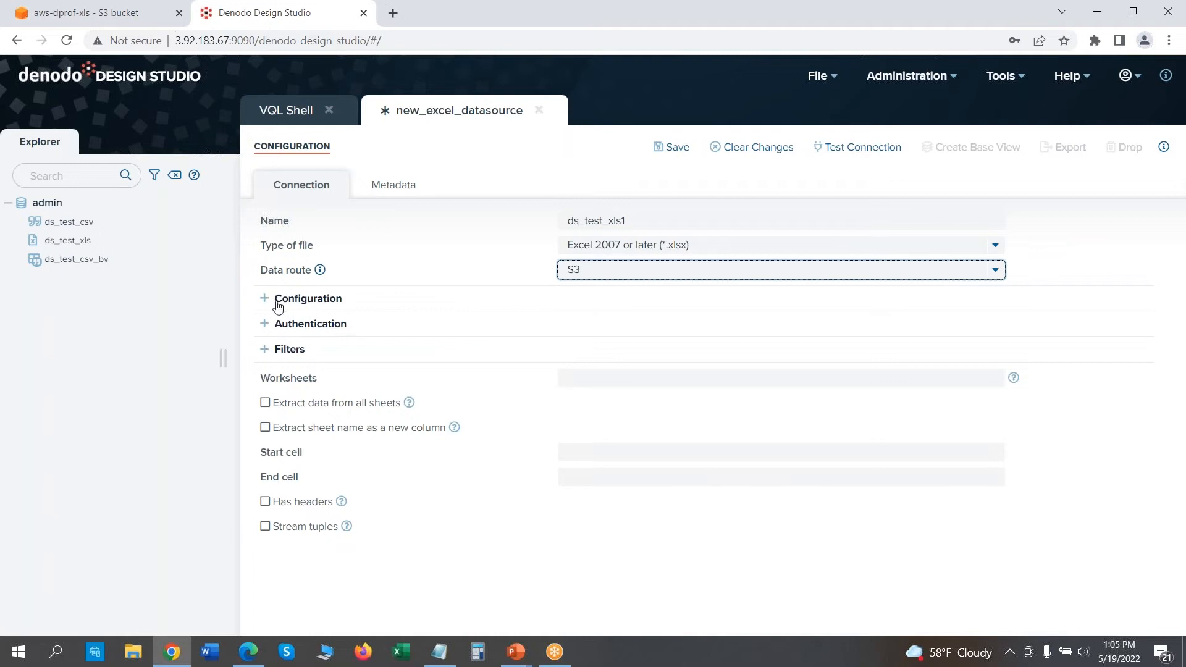
click(265, 298)
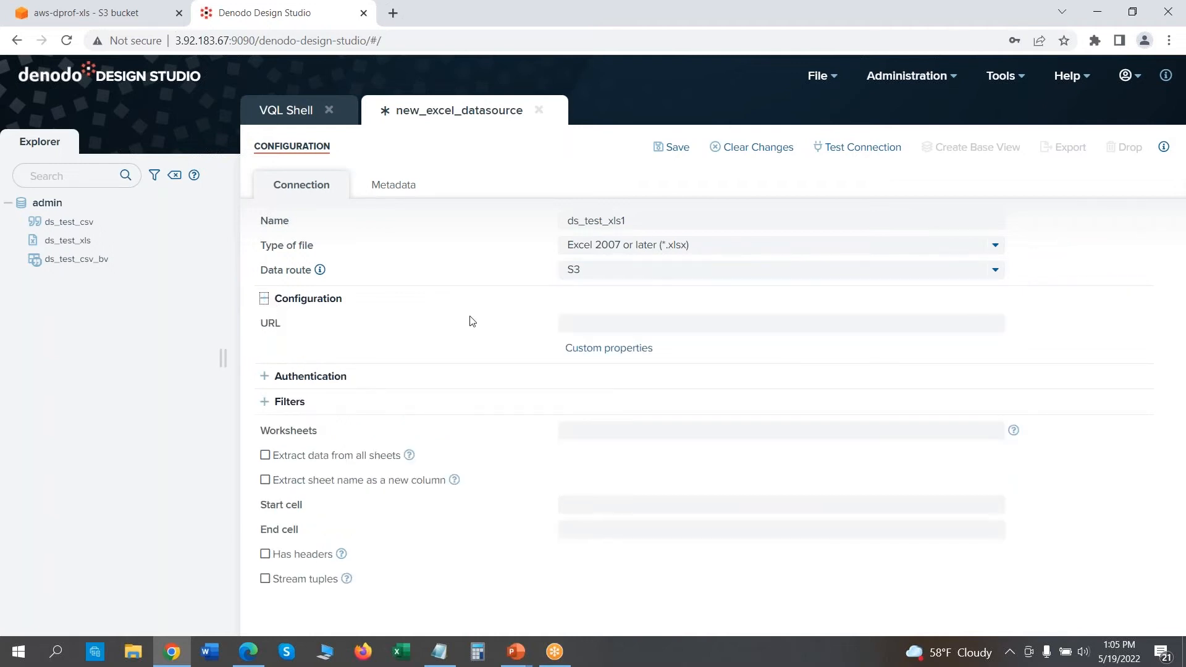
click(782, 322)
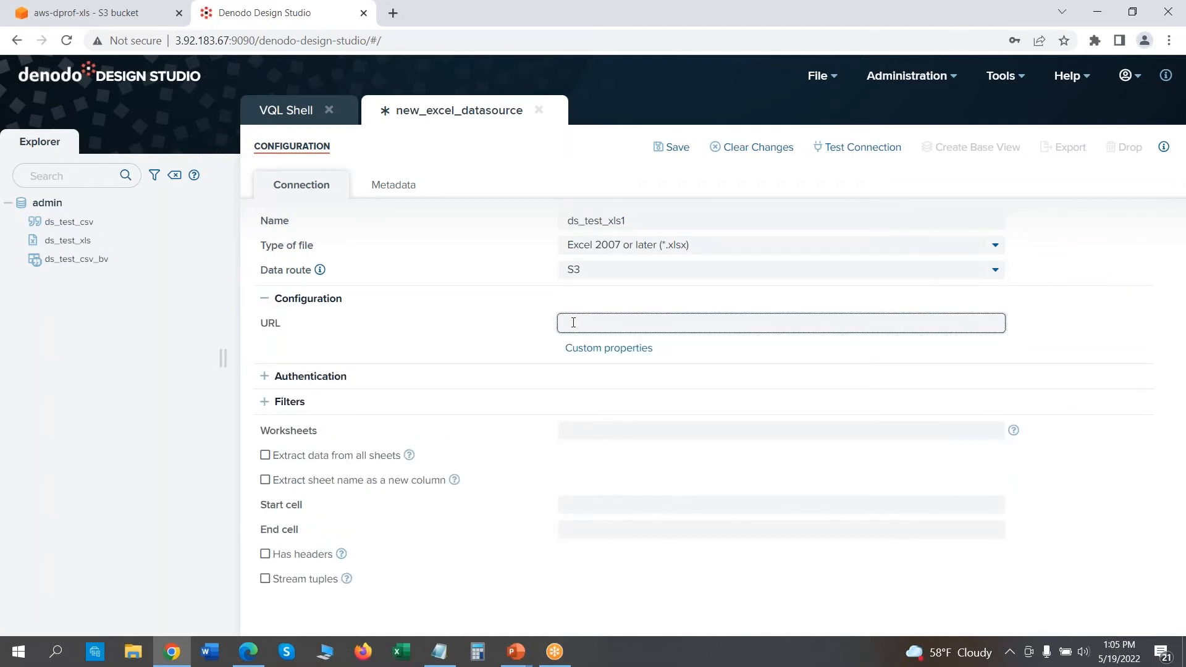
click(91, 13)
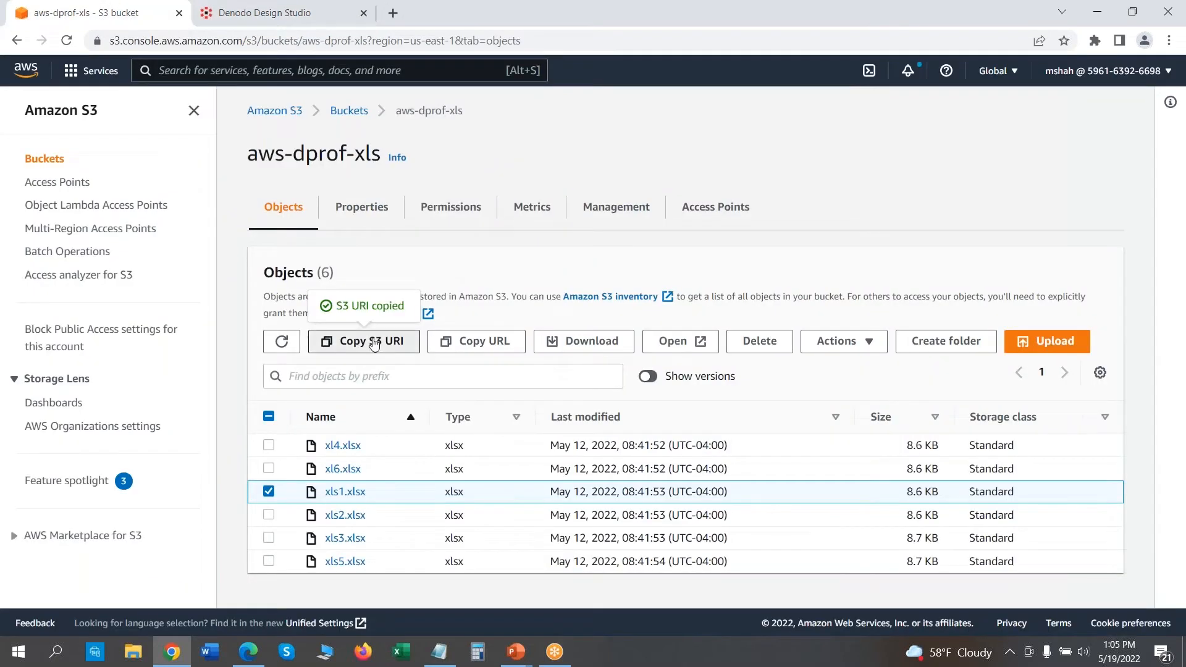
Step: Enter the URL s3://aws-dprof-xls/xls1.xlsx and expand the Authentication section
click(268, 13)
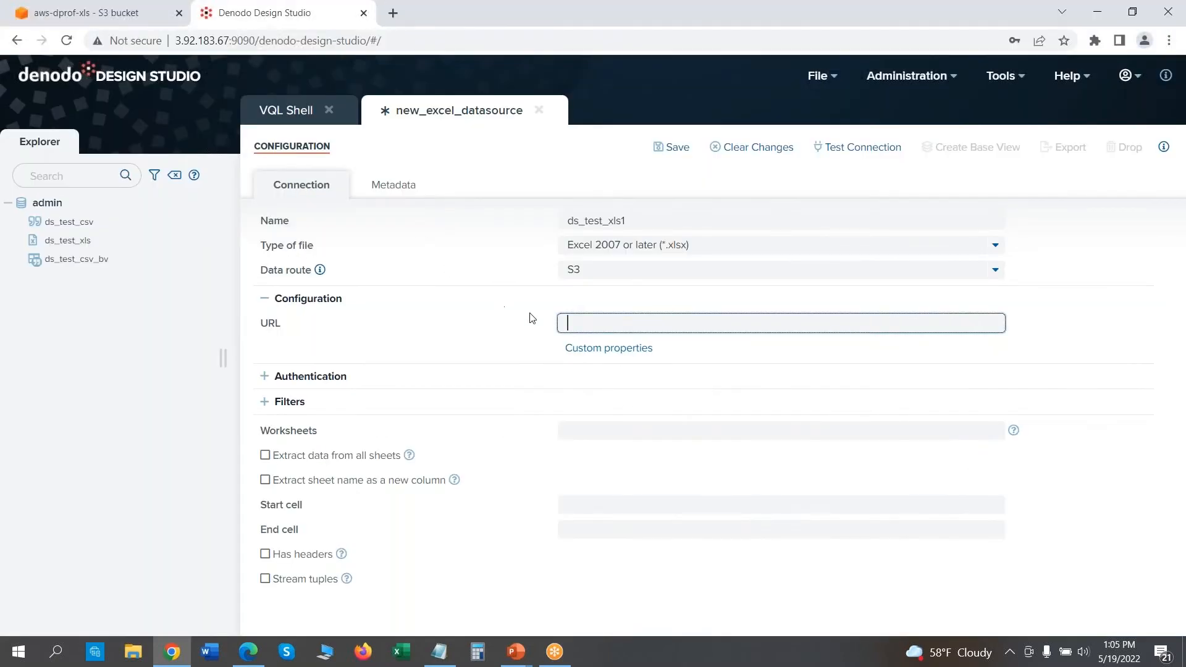
text(s3://aws-dprof-xls/xls1.xlsx)
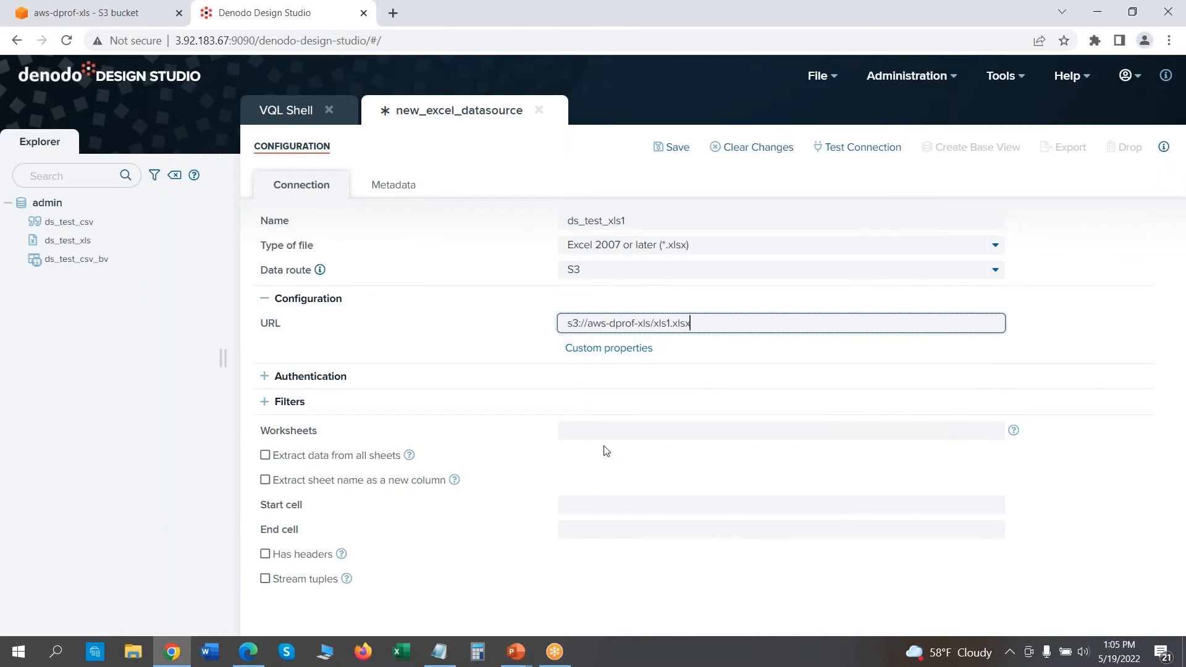
click(265, 376)
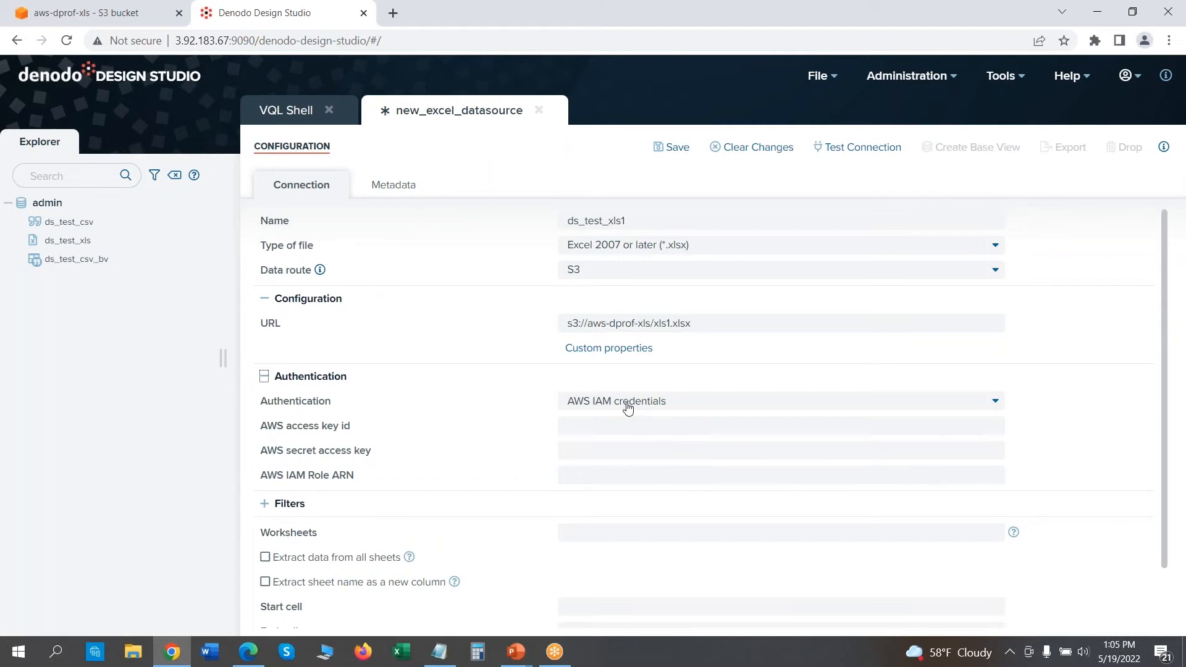
mouse_move(388, 437)
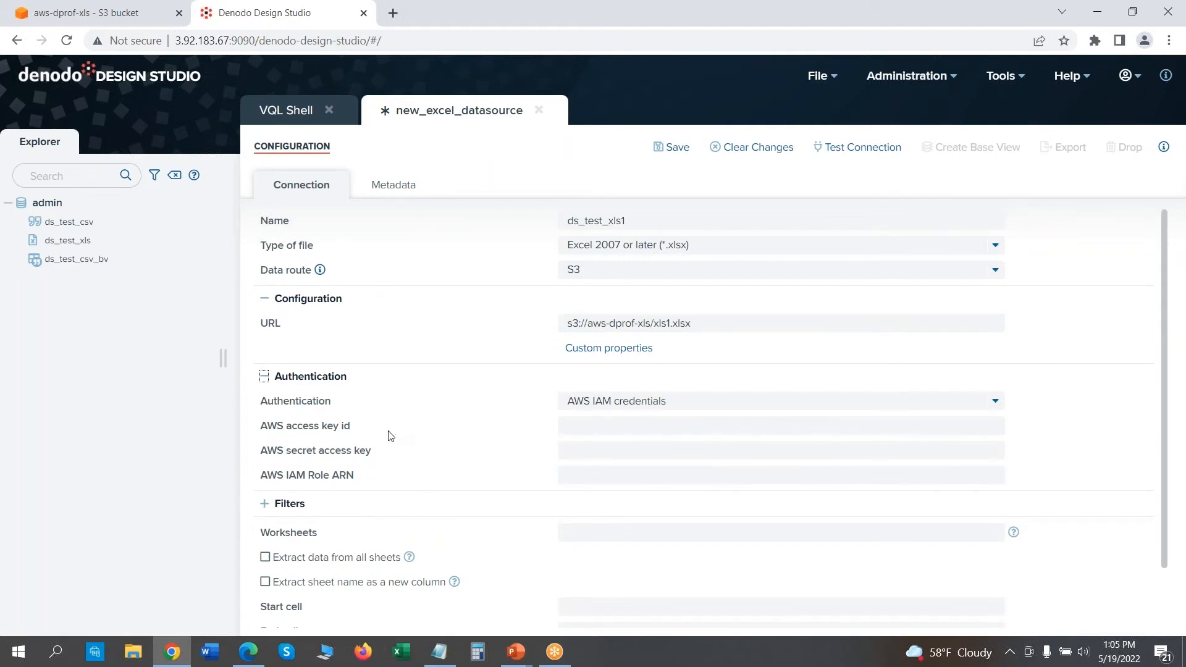
mouse_move(361, 459)
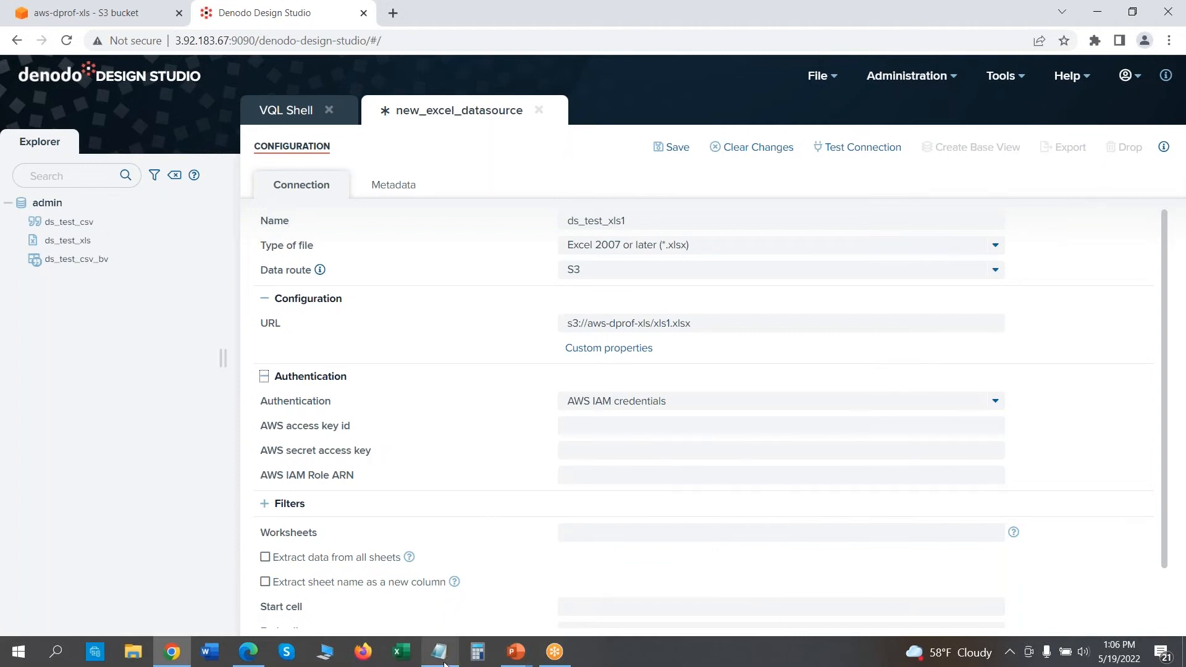
mouse_move(438, 651)
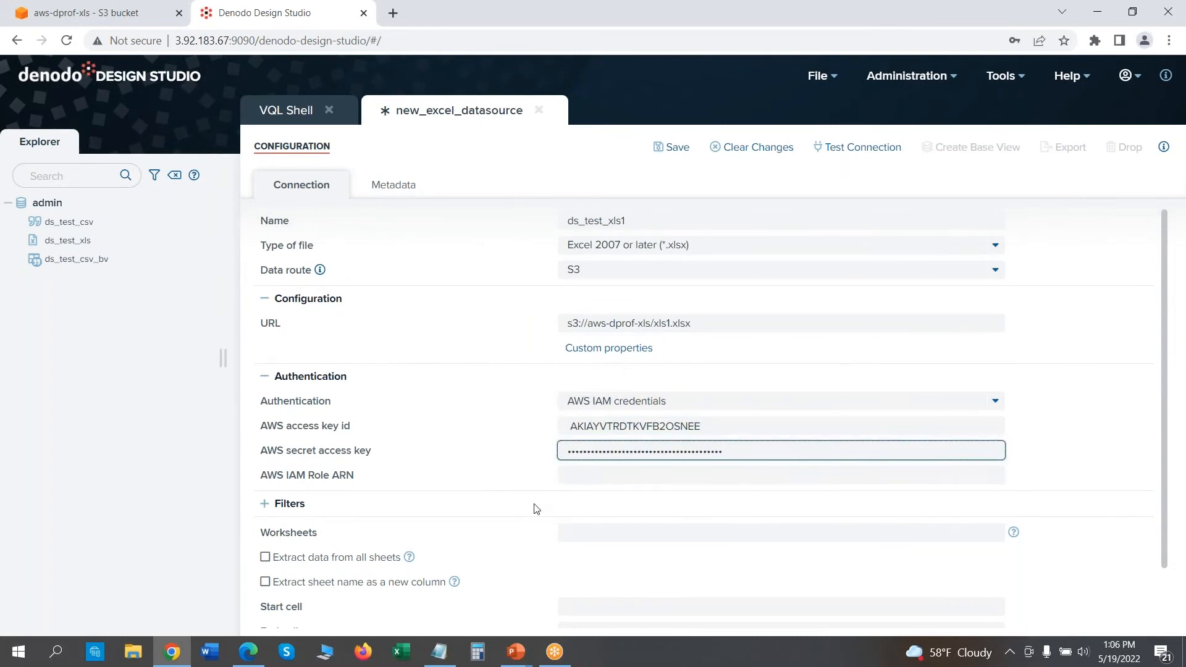
mouse_move(442, 405)
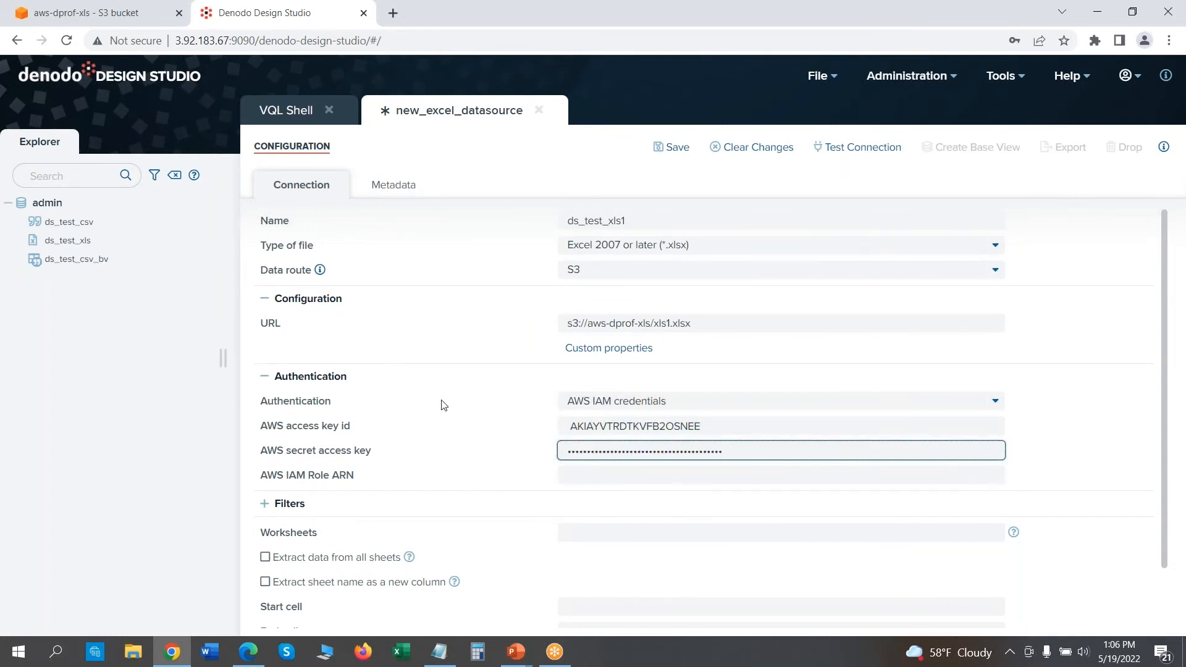
mouse_move(643, 235)
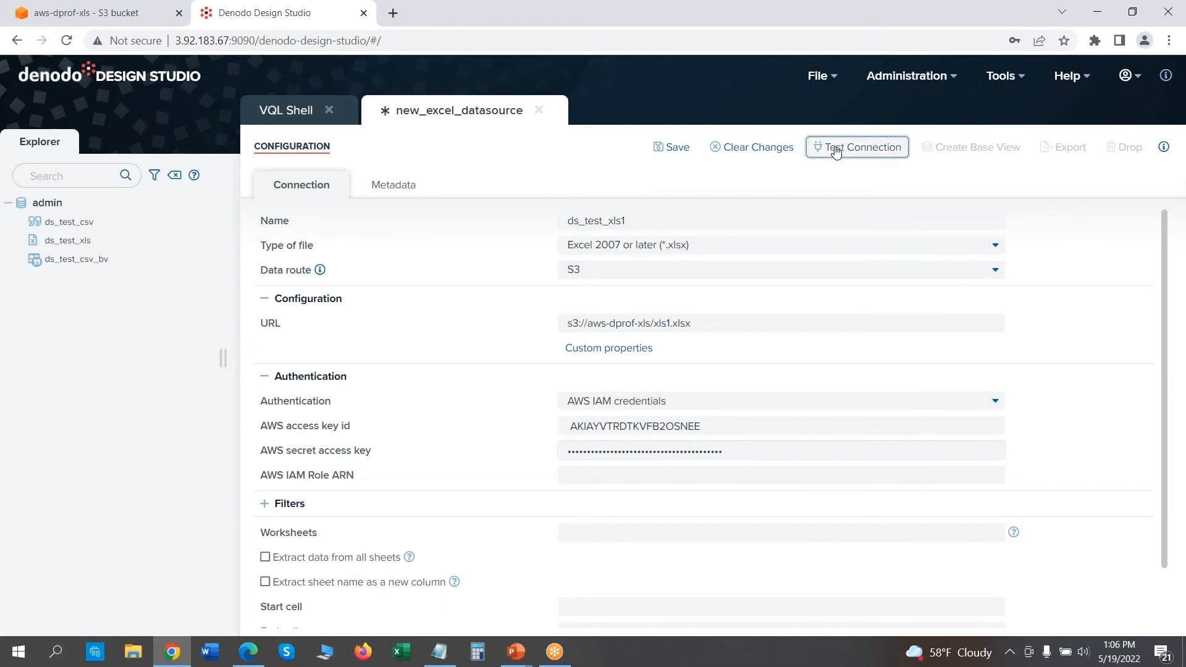
Step: Test the connection successfully and save ds_test_xls1 under admin
click(857, 147)
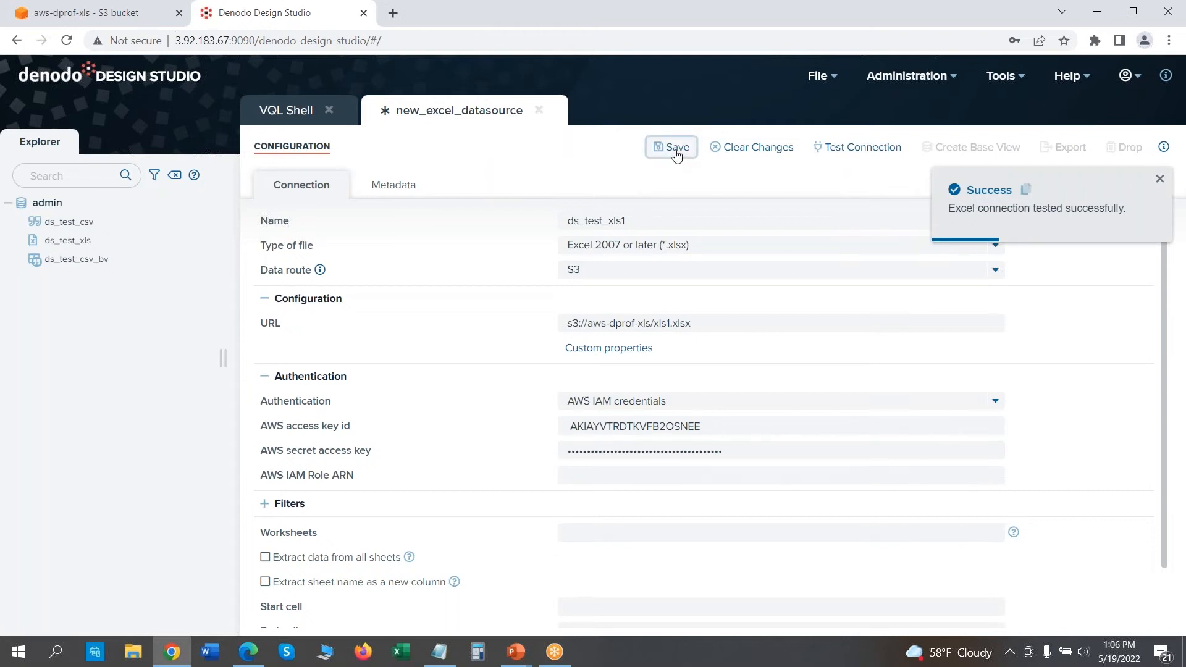
click(670, 147)
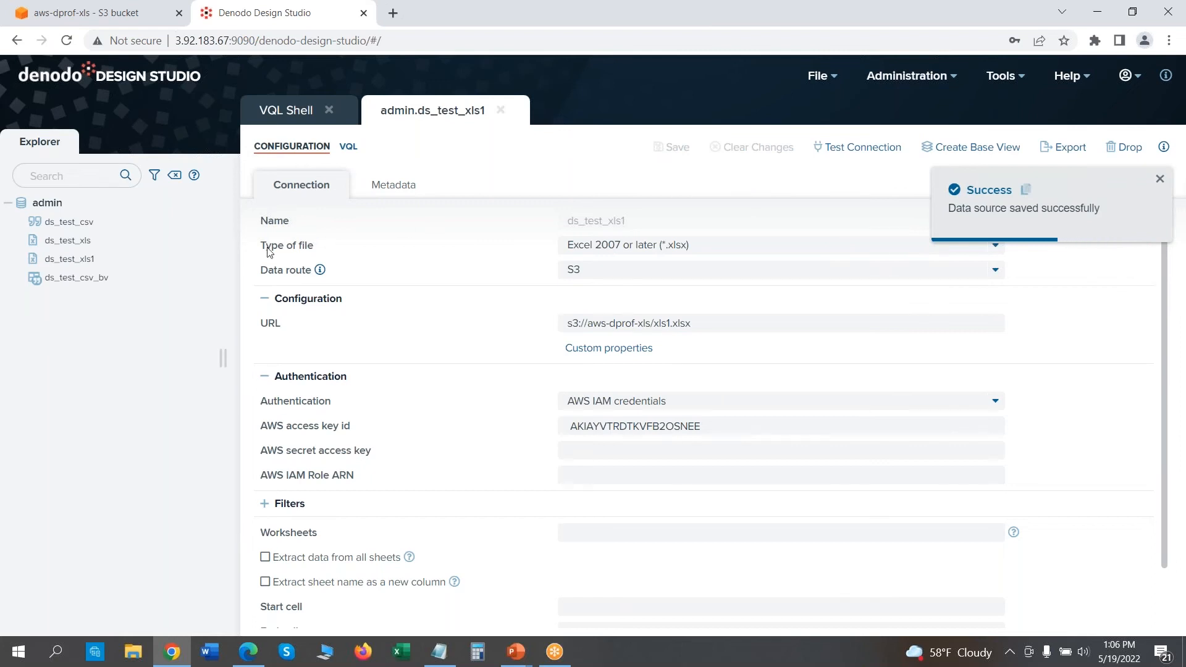
mouse_move(70, 259)
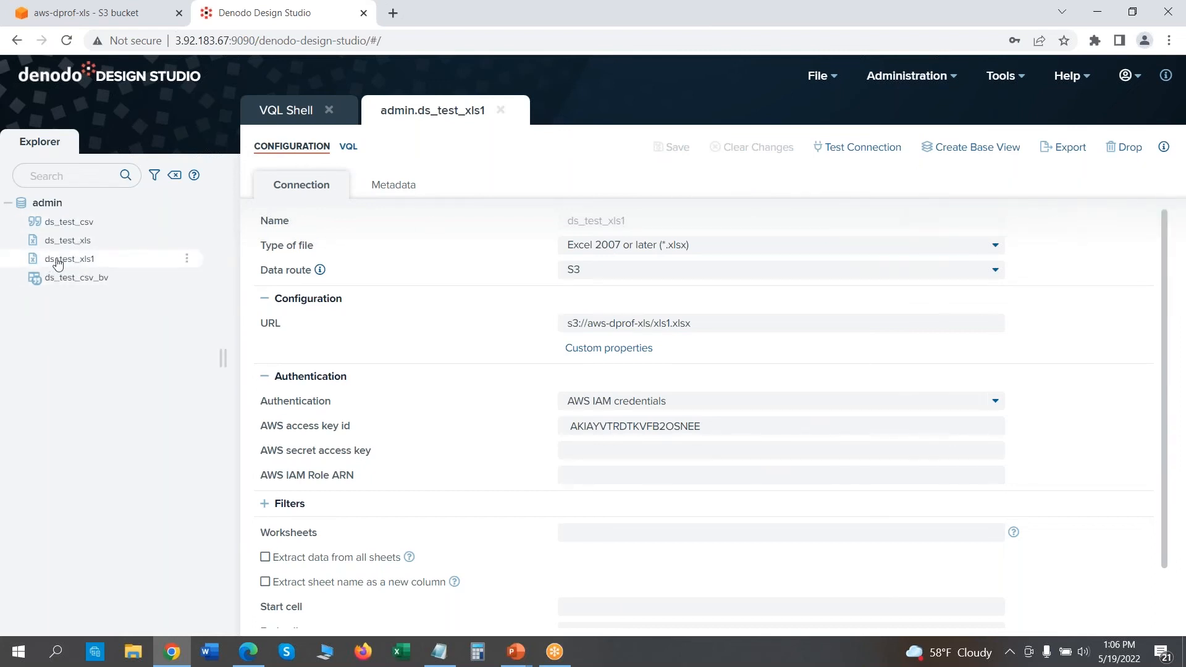
mouse_move(89, 267)
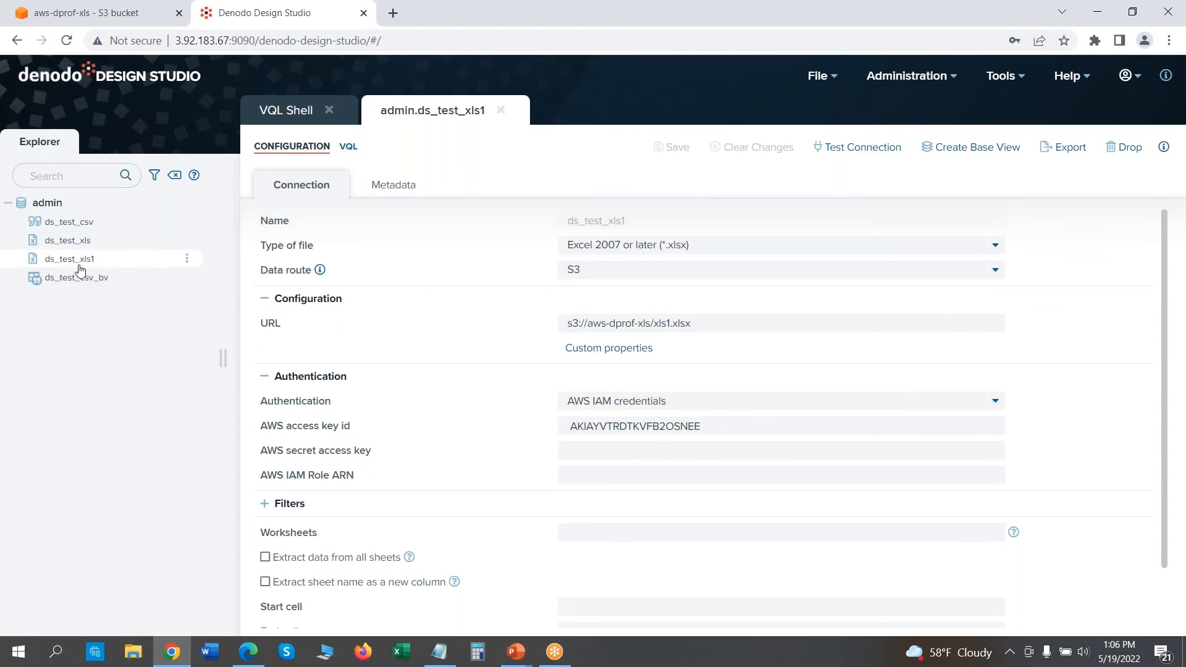
mouse_move(223, 220)
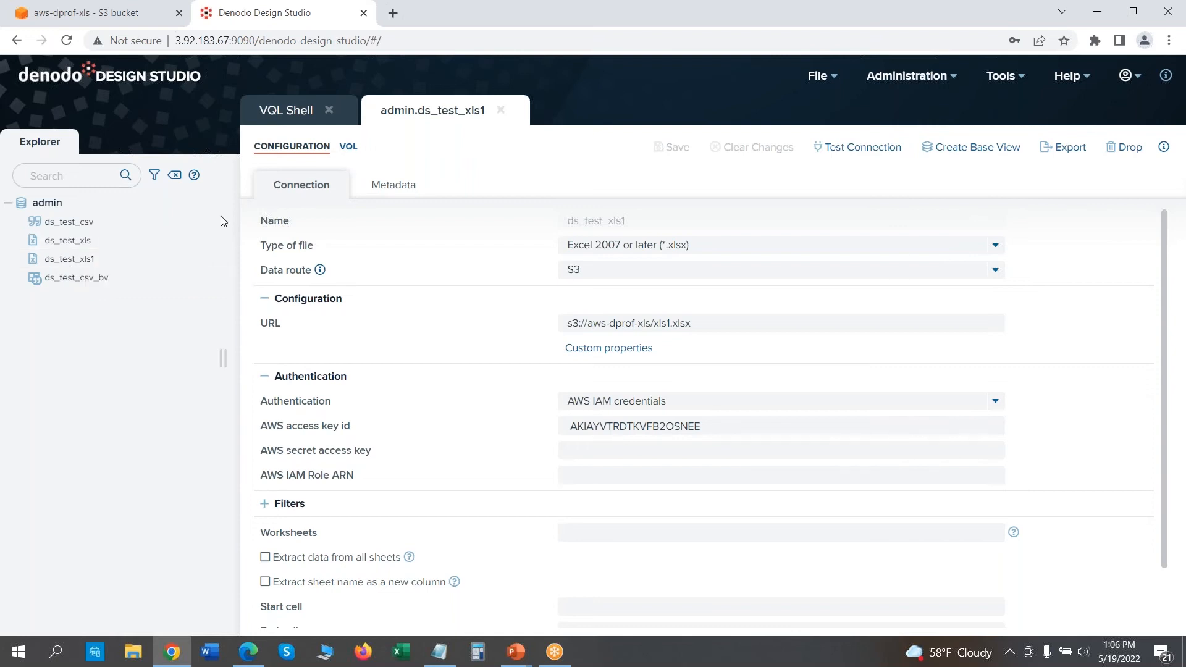
mouse_move(88, 259)
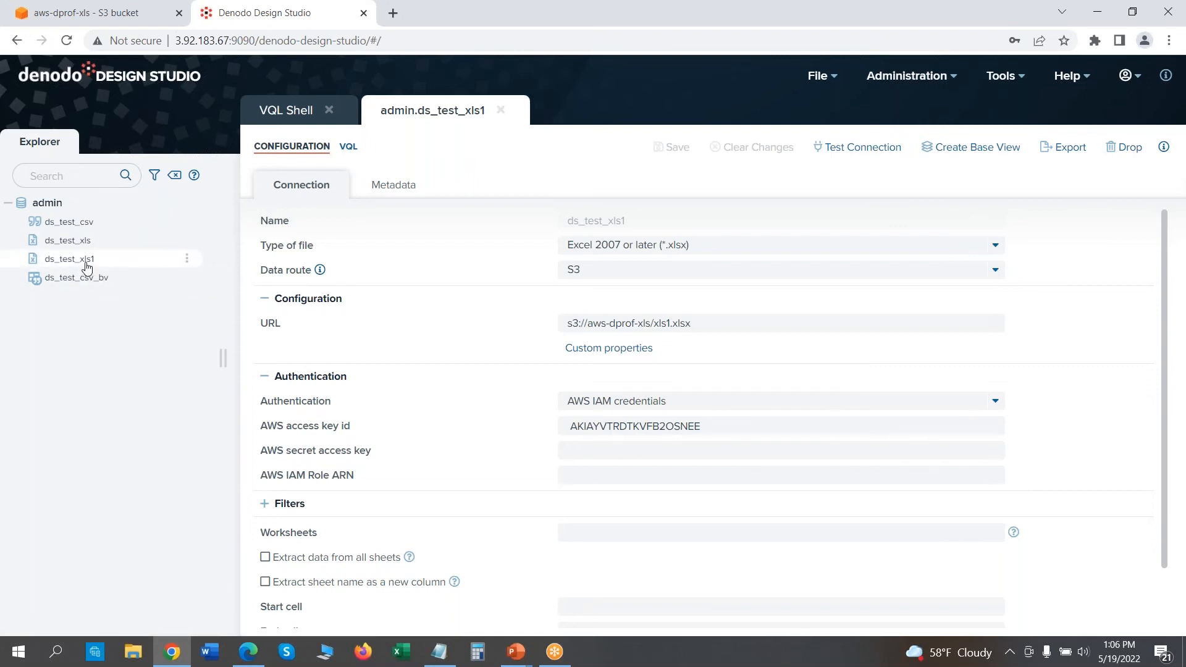
mouse_move(613, 292)
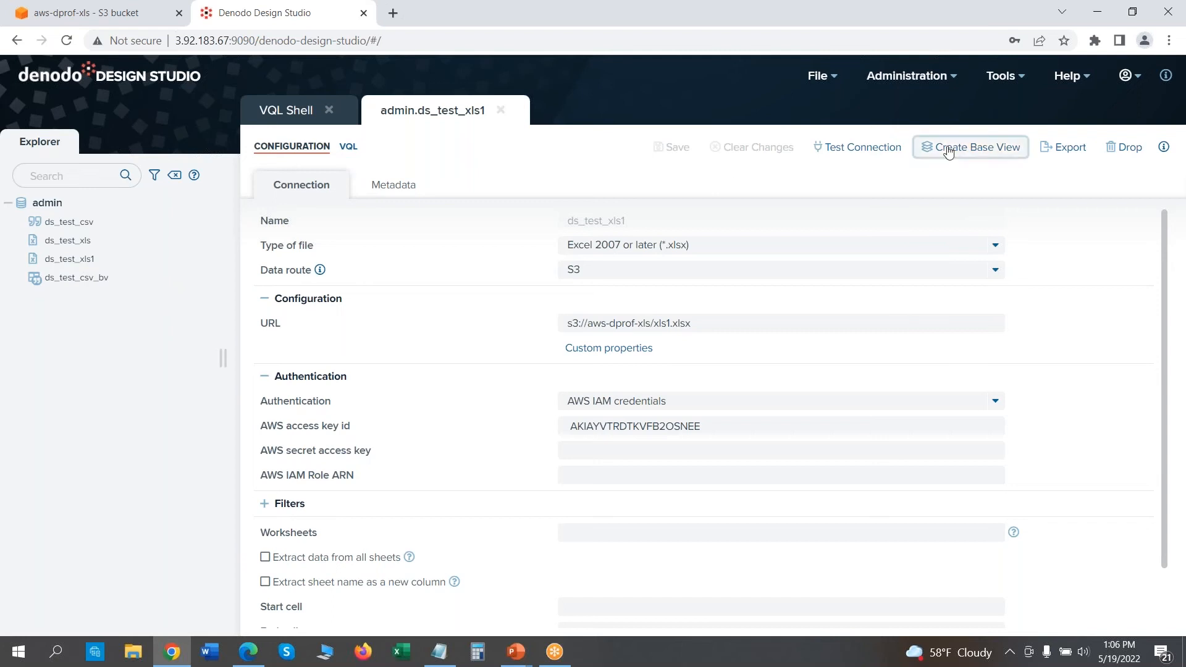
Step: Create base view ds_test_xls1 with text fields column_0, column_1 and column_2
click(977, 147)
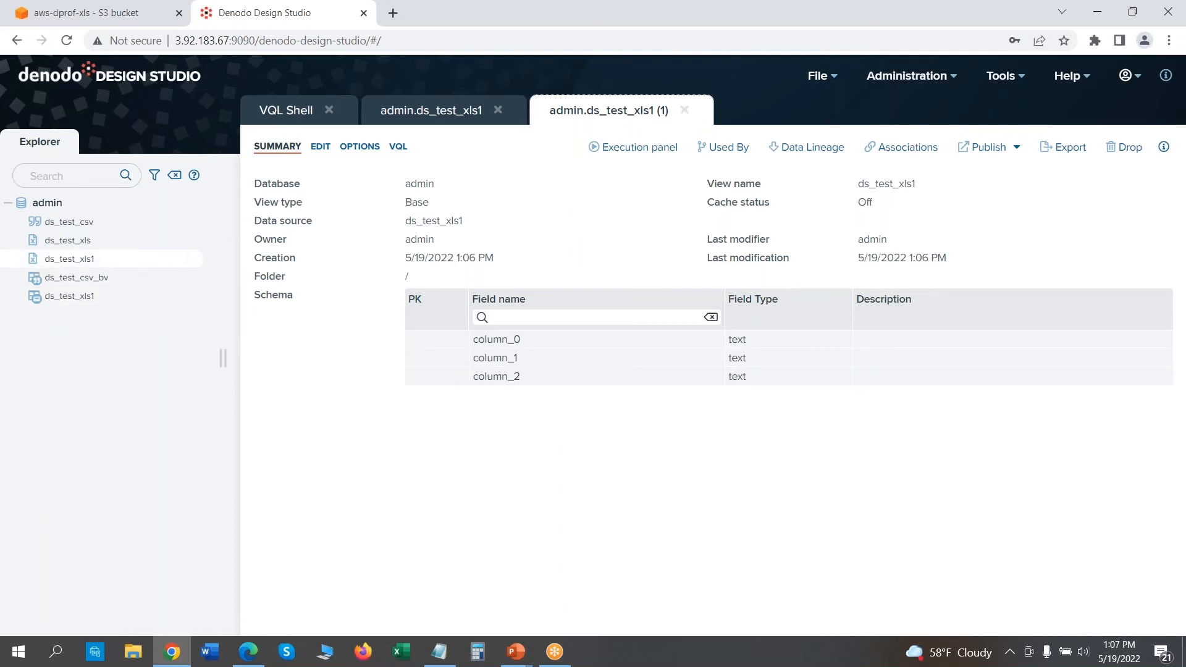
mouse_move(188, 296)
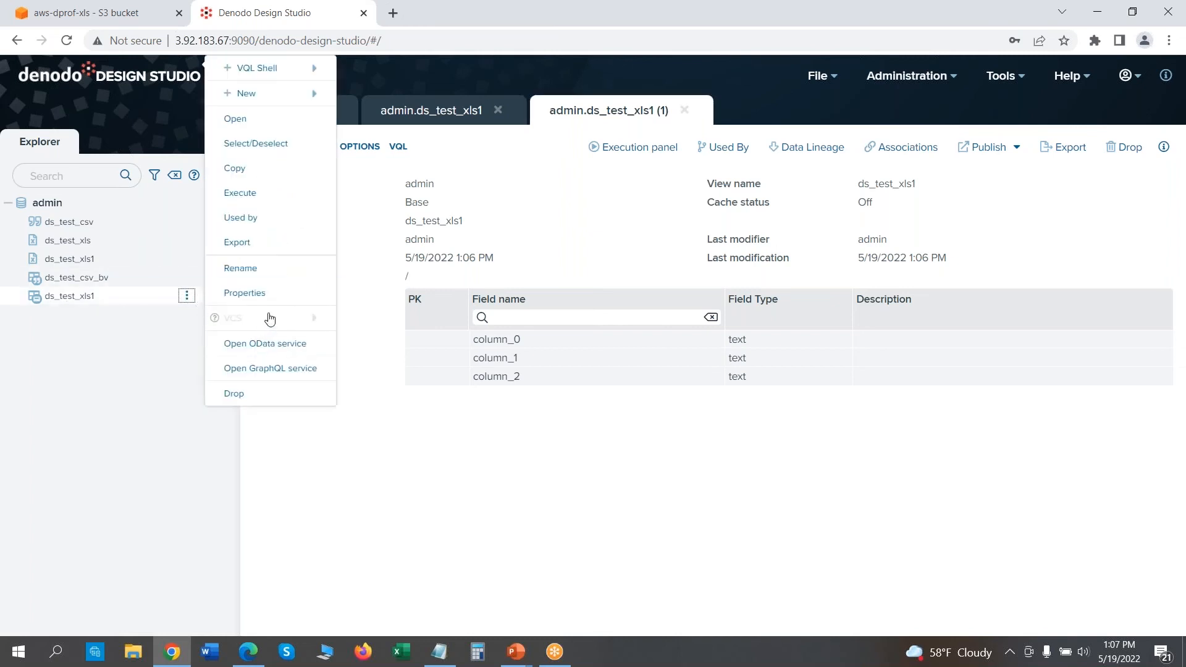
Step: Rename the base view to ds_test_xls1_bv
click(240, 267)
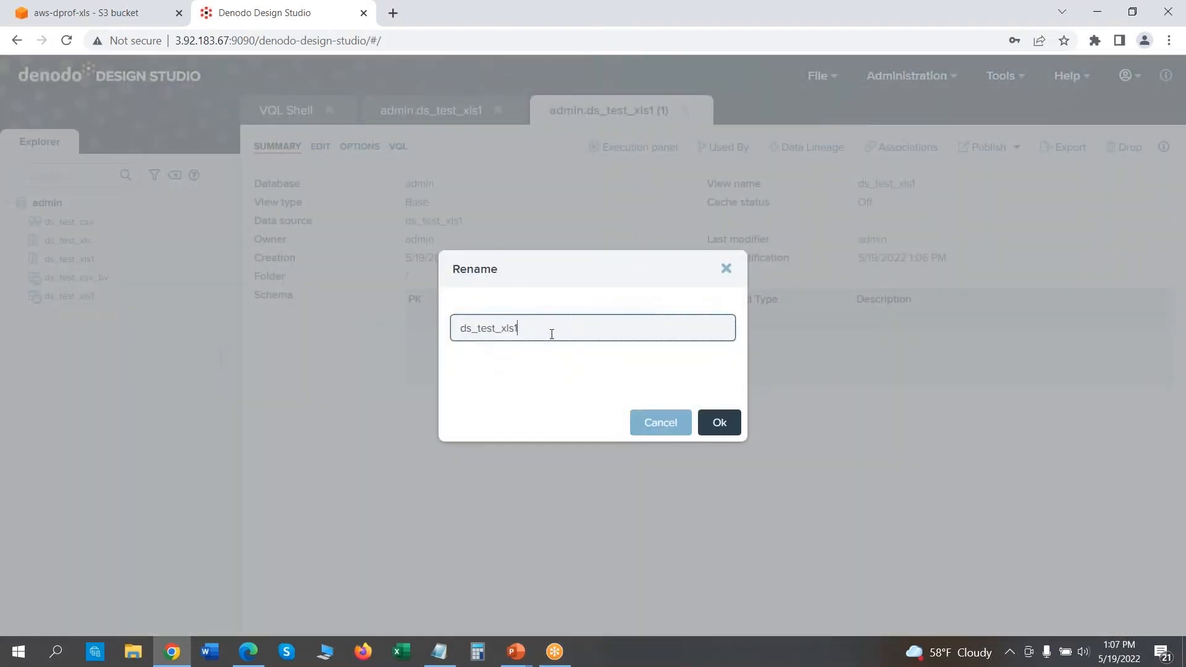
text(_bv)
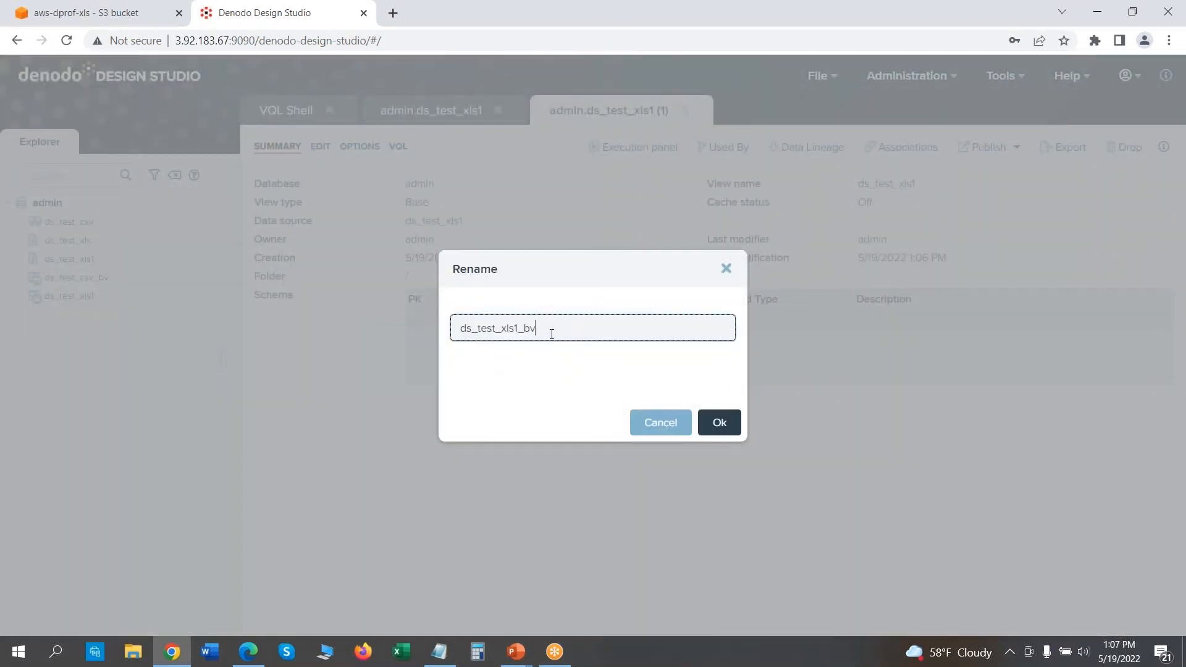
click(718, 422)
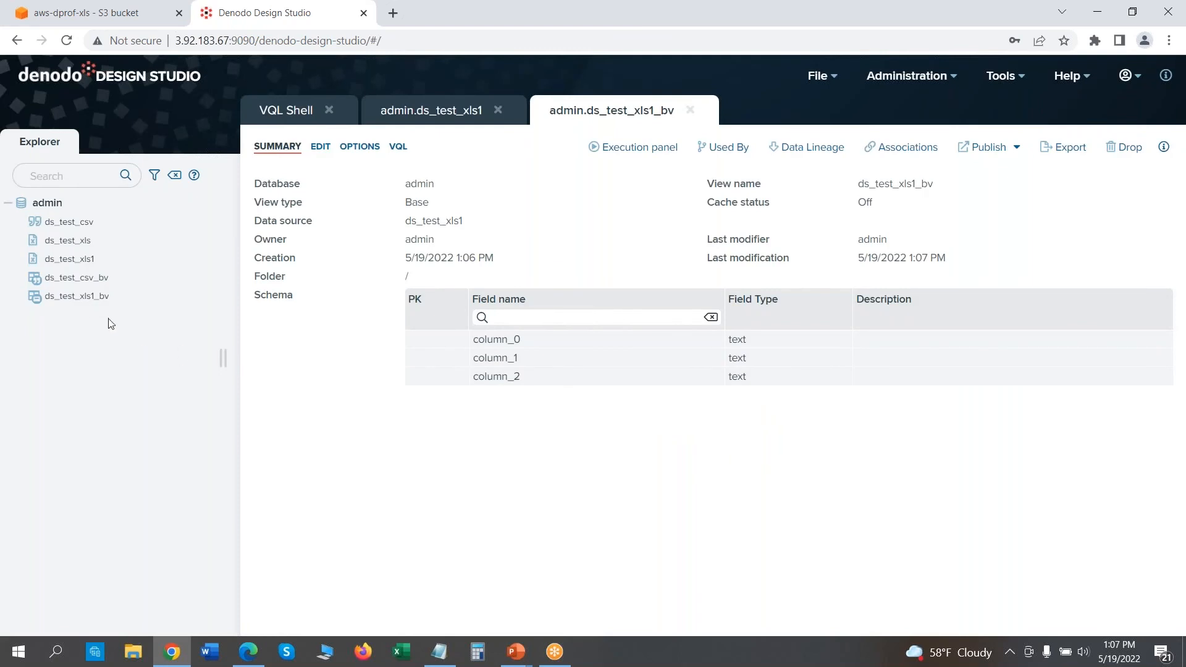
Step: Execute the query on ds_test_xls1_bv, returning the header row and three store1 revenue rows
click(634, 147)
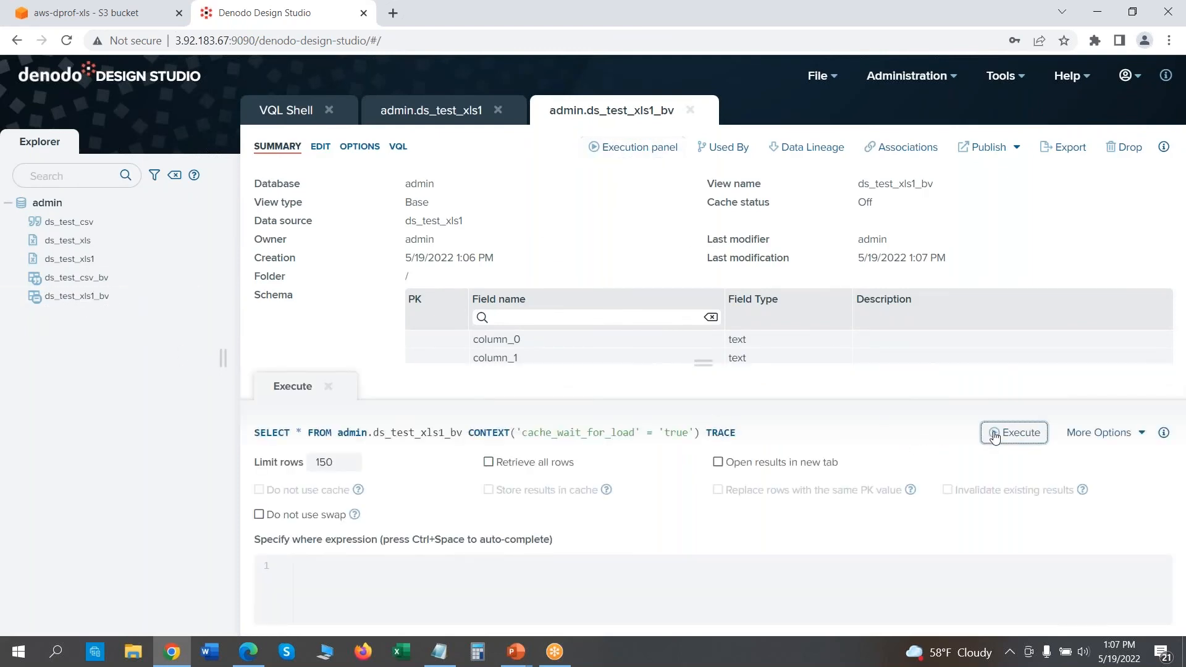
click(1013, 431)
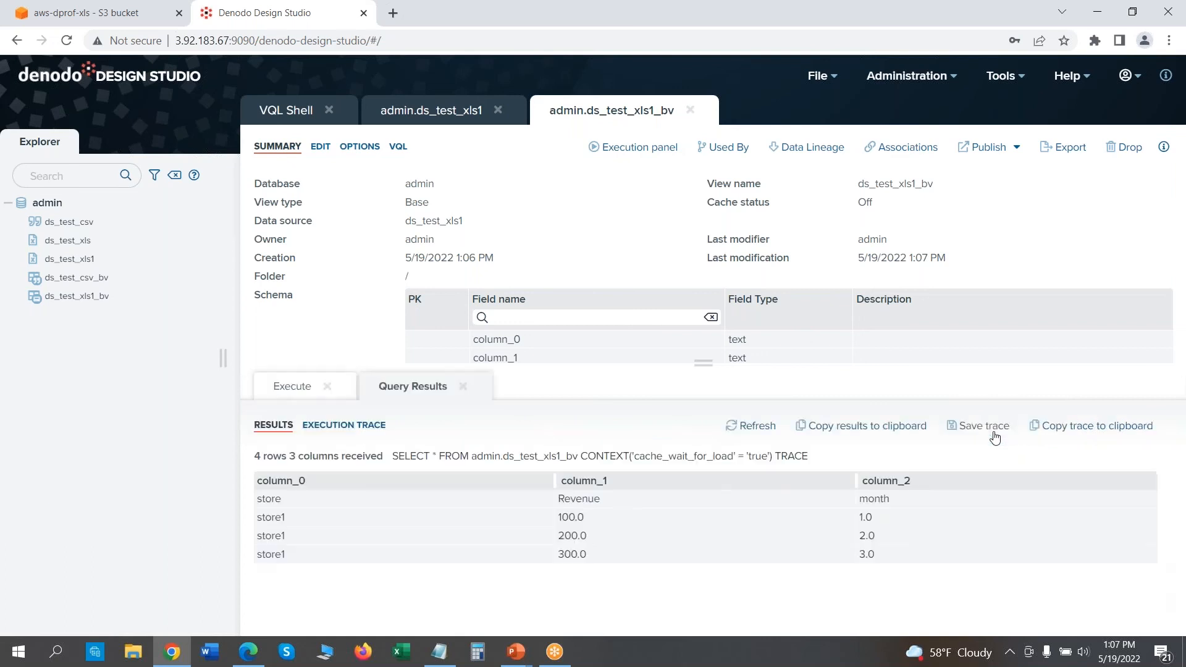
mouse_move(320, 519)
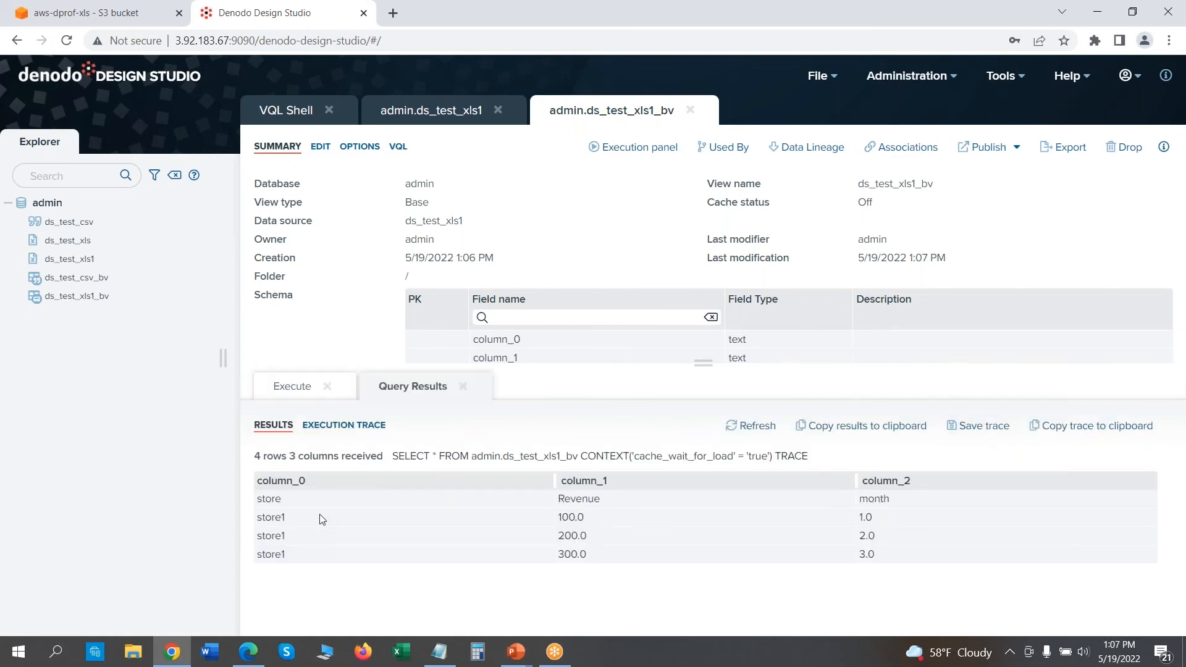
mouse_move(669, 516)
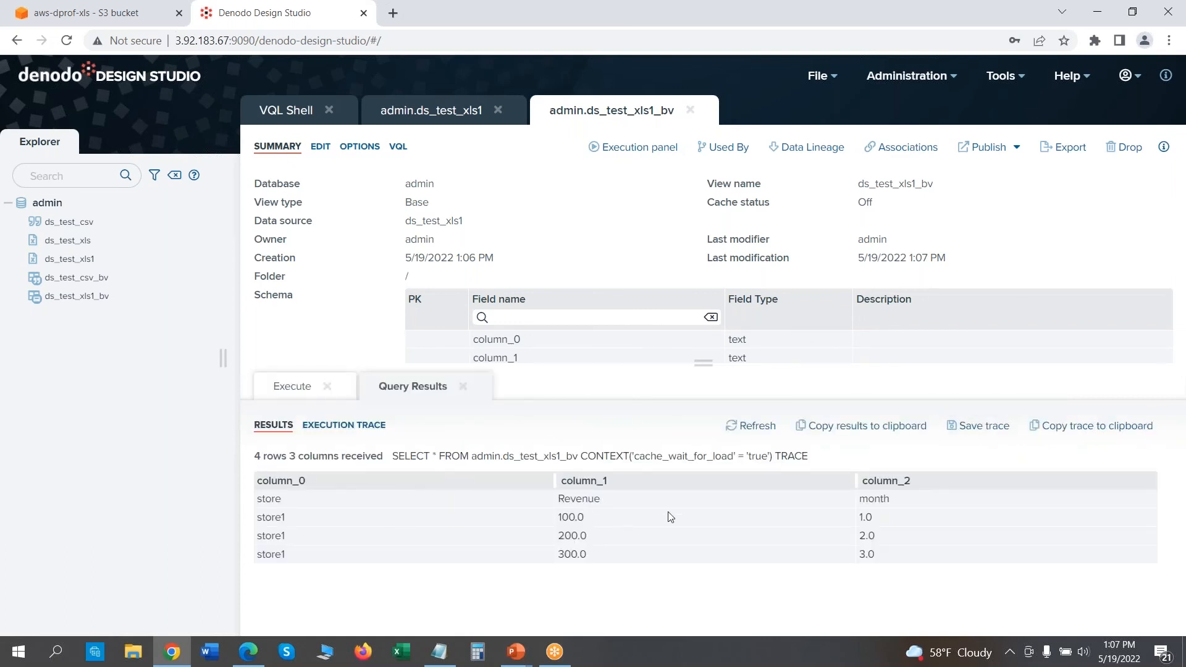
mouse_move(414, 522)
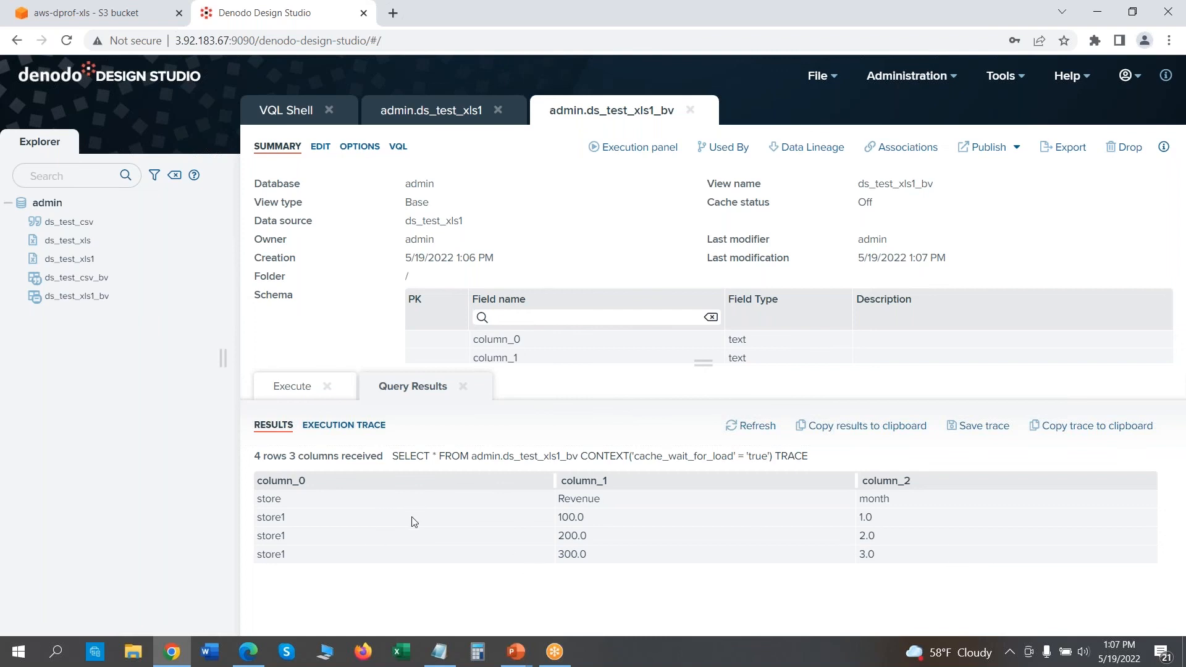
mouse_move(293, 515)
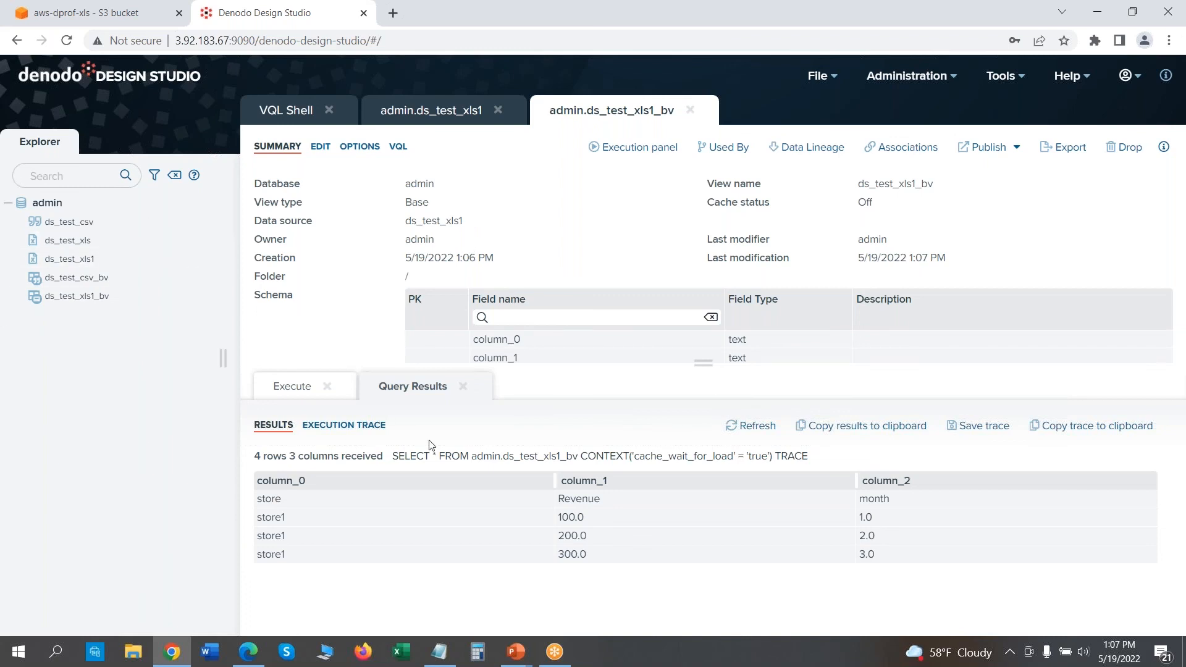
mouse_move(75, 296)
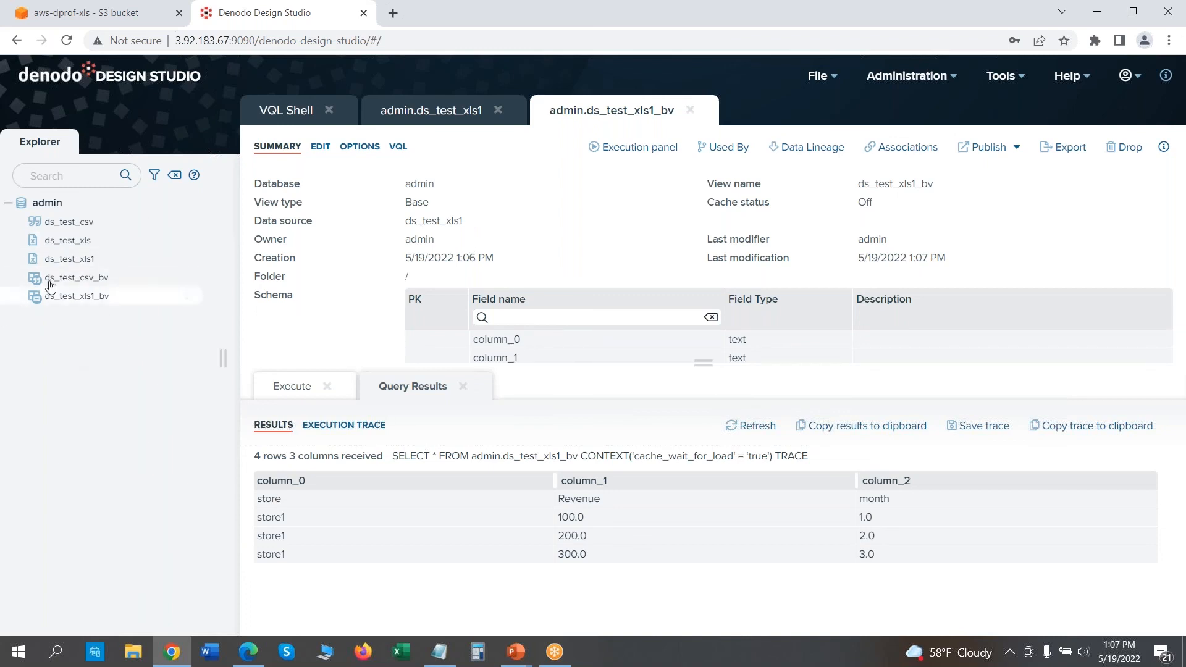
mouse_move(125, 451)
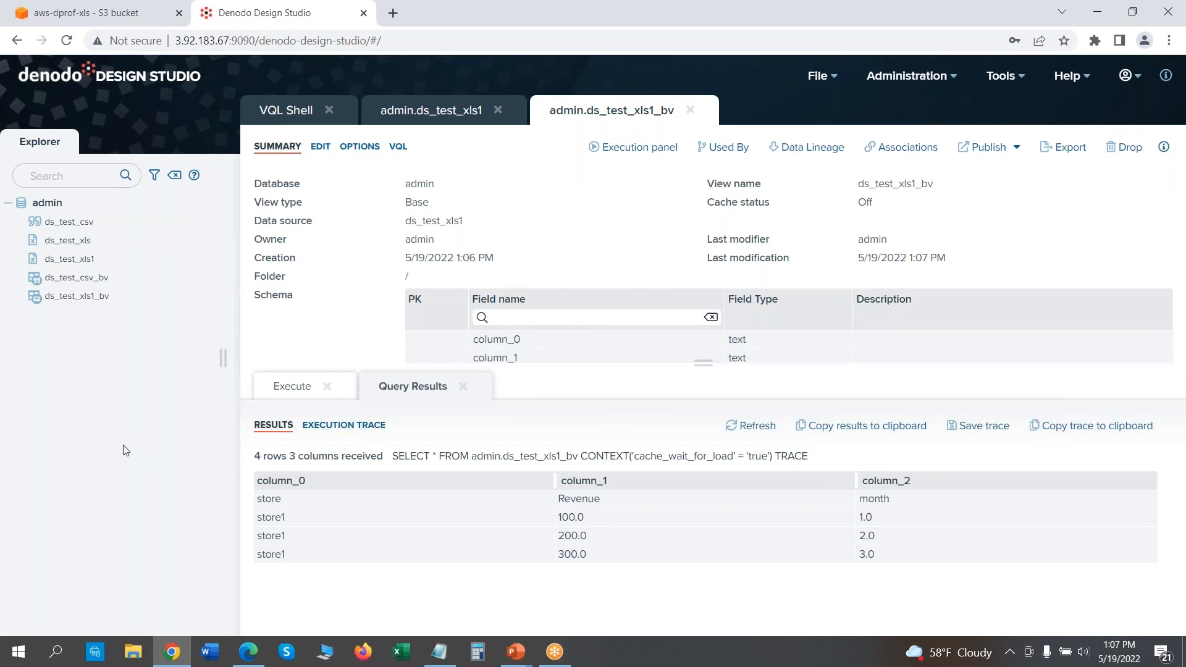
mouse_move(736, 209)
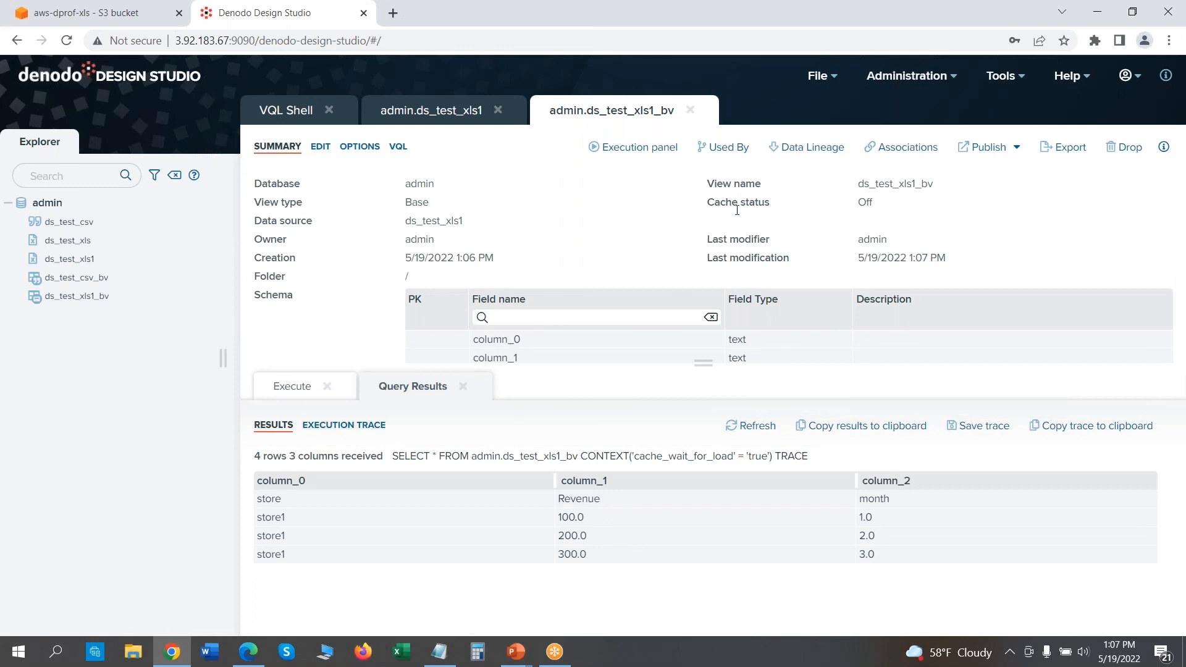
mouse_move(737, 210)
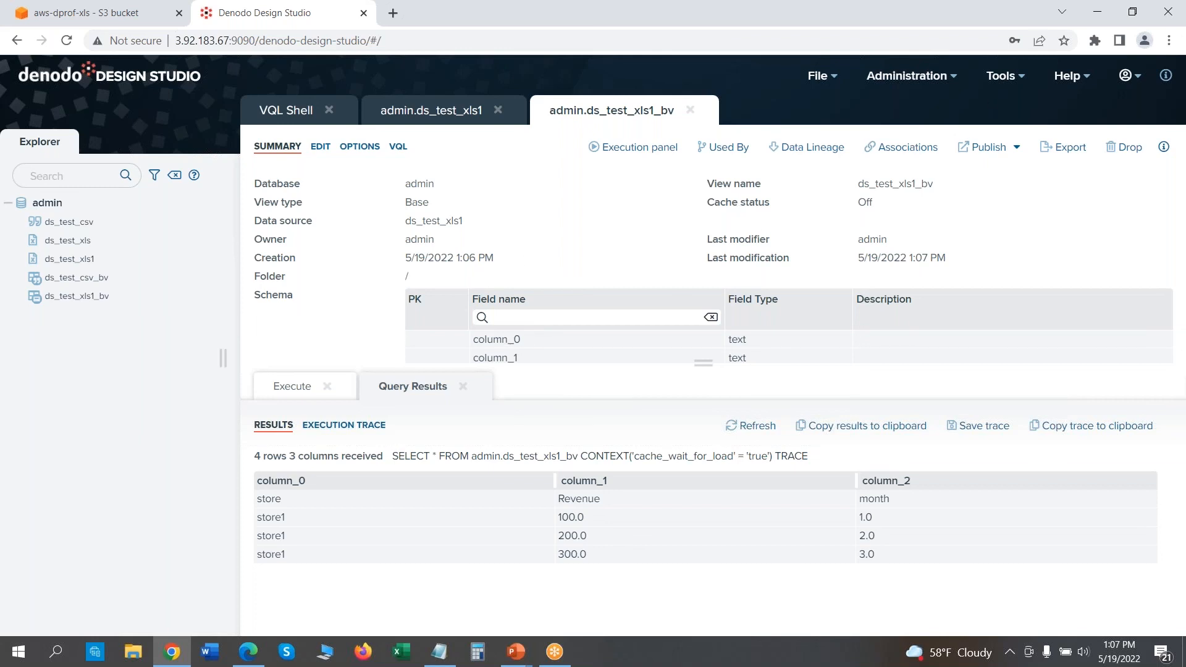